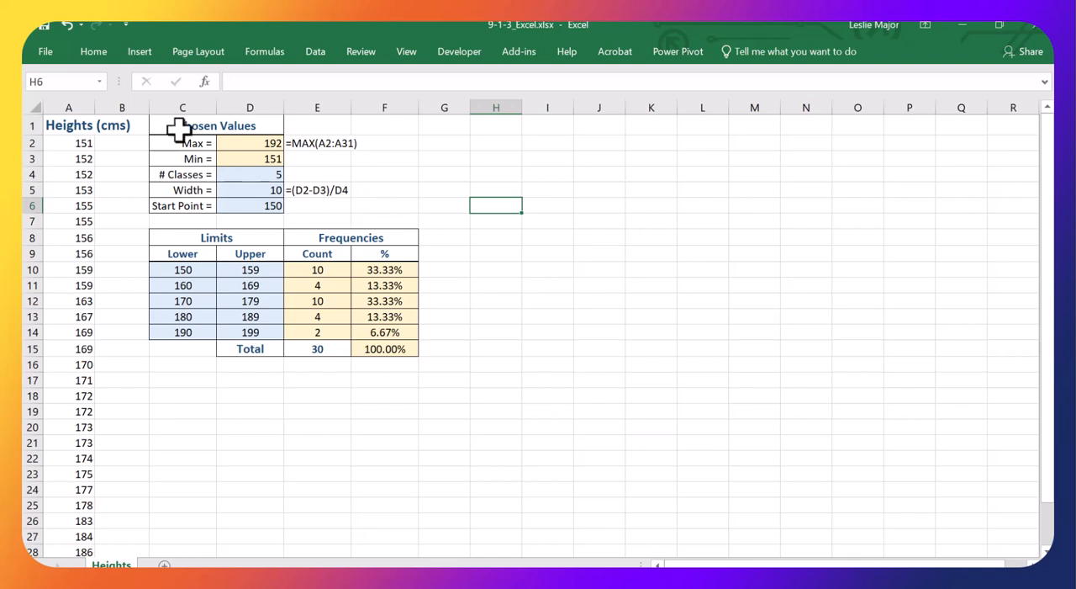
Review the heights data and COUNTIF counts, then select the heights column as the source.
{"action": "left_click", "coordinate": [140, 50]}
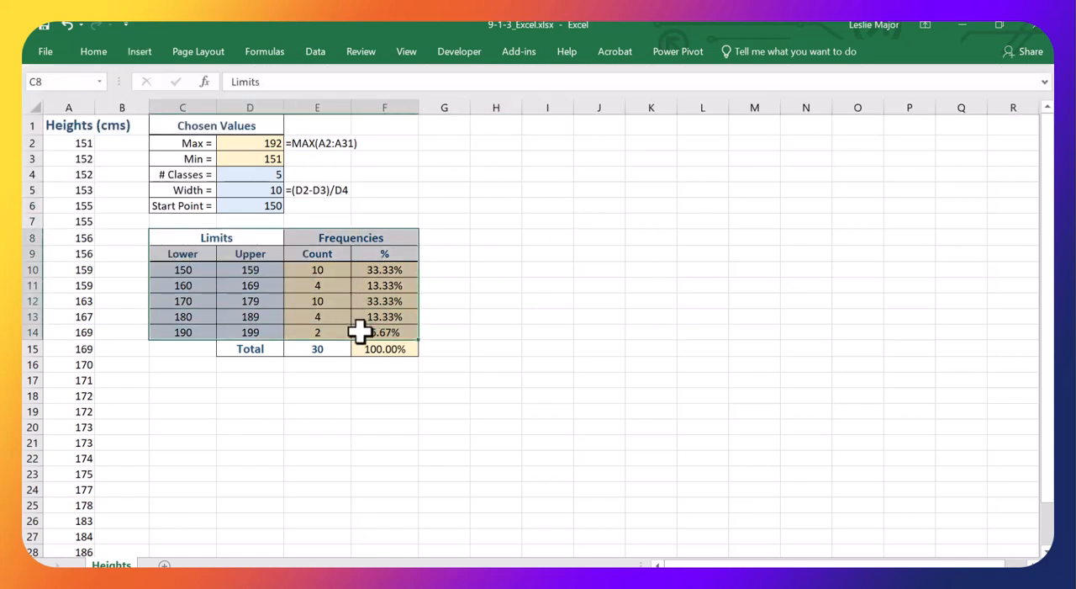
{"action": "left_click", "coordinate": [495, 284]}
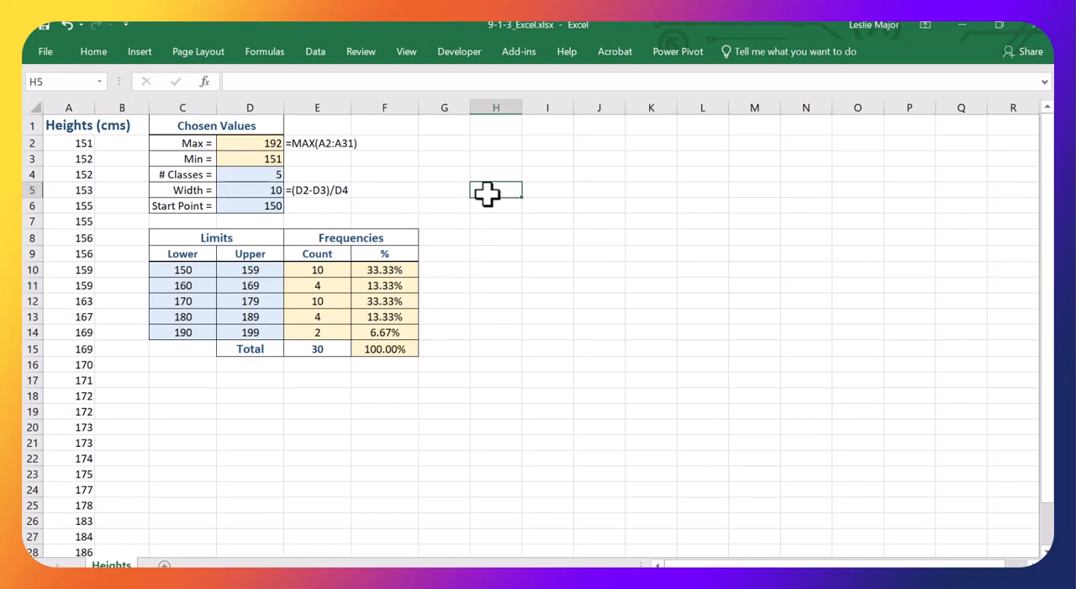
{"action": "left_click", "coordinate": [316, 269]}
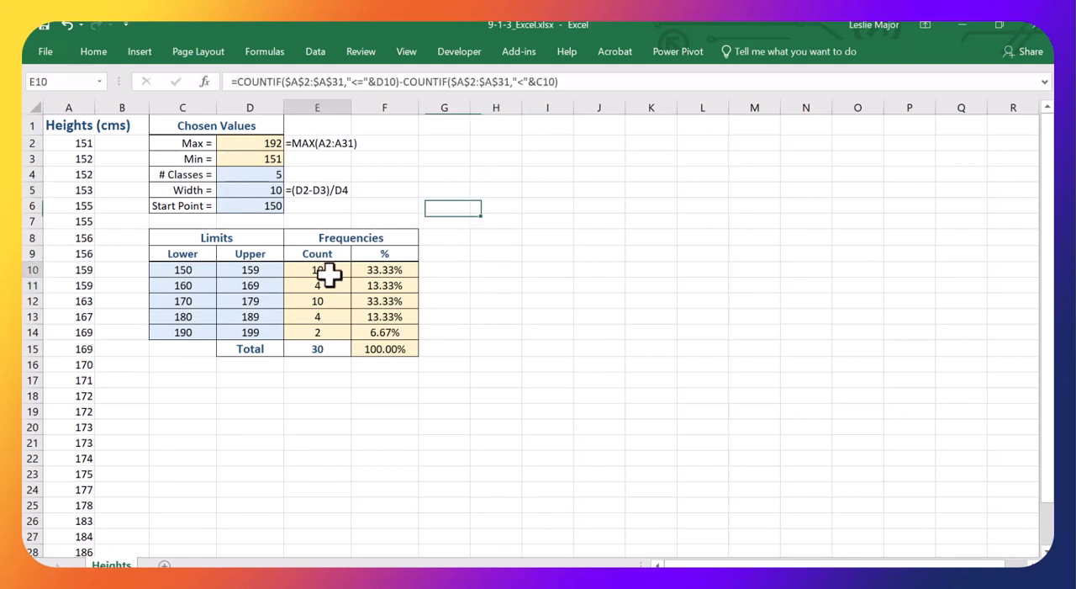
{"action": "left_click", "coordinate": [549, 253]}
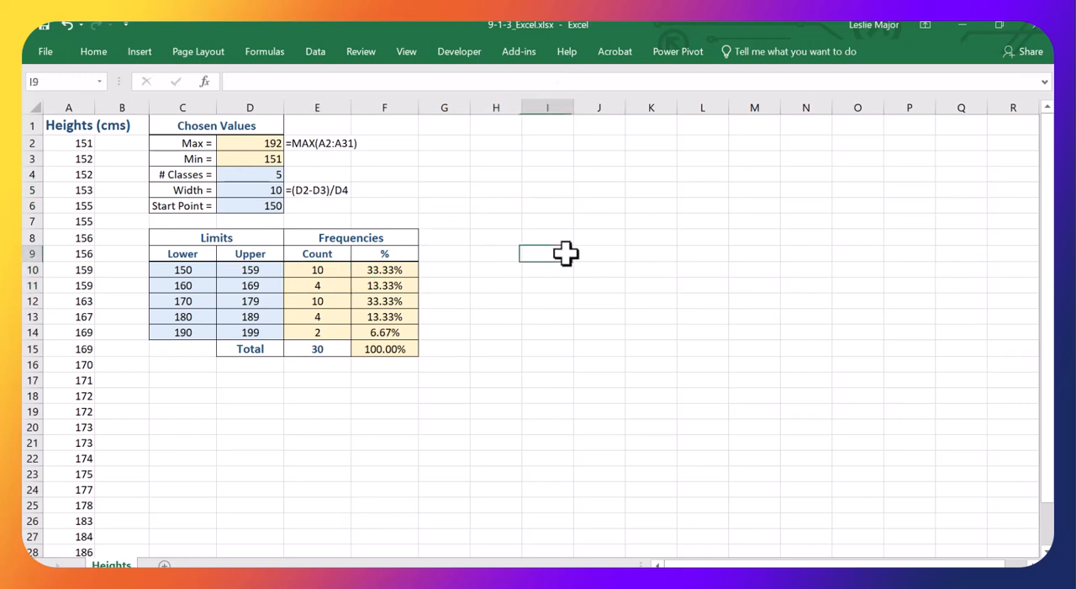
{"action": "mouse_move", "coordinate": [155, 158]}
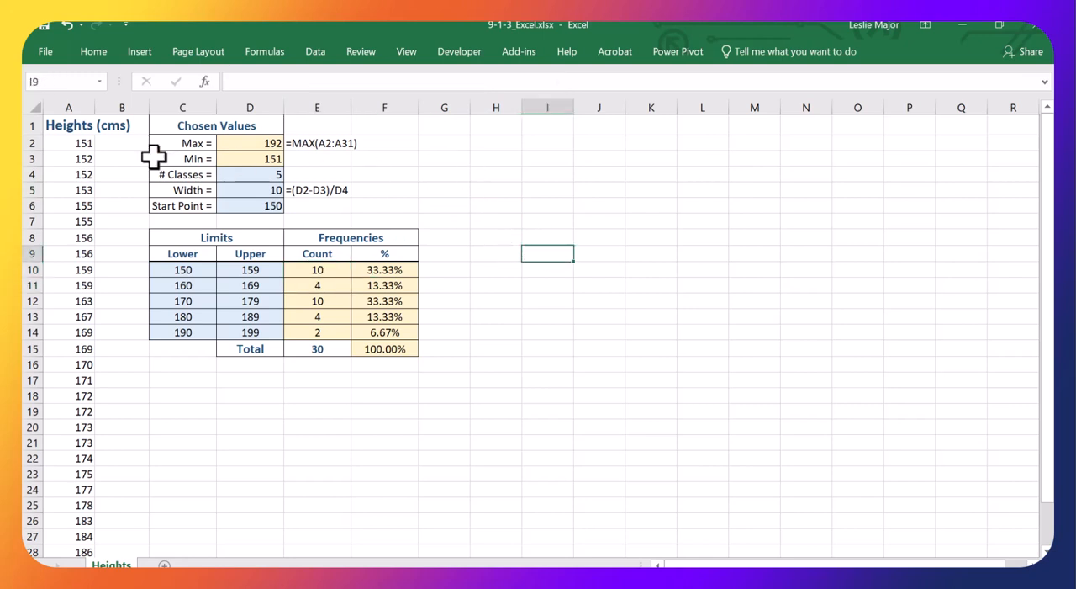
{"action": "mouse_move", "coordinate": [403, 211]}
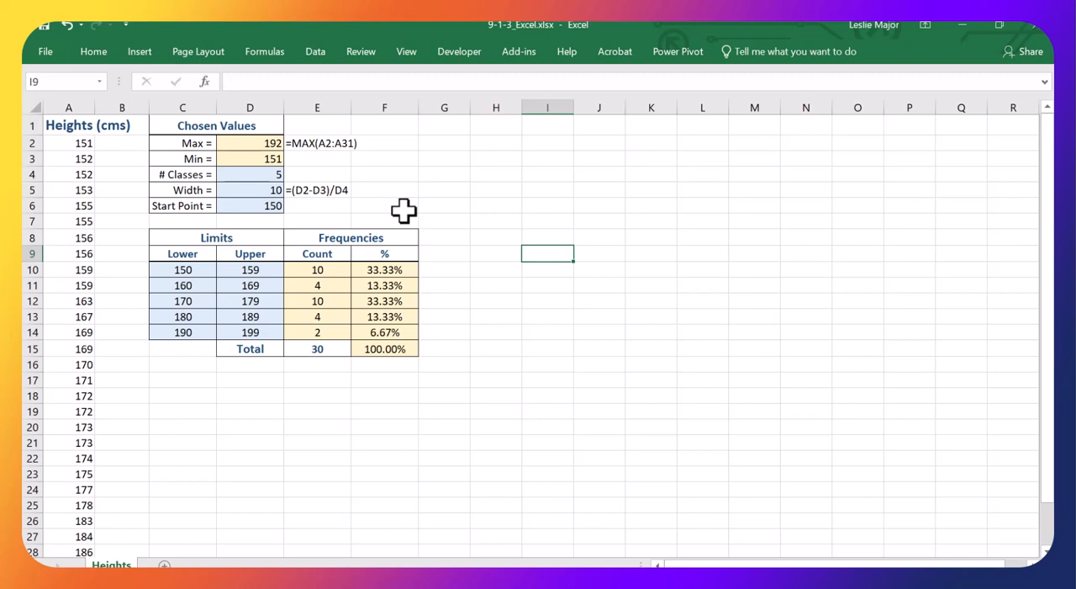
{"action": "left_click", "coordinate": [68, 125]}
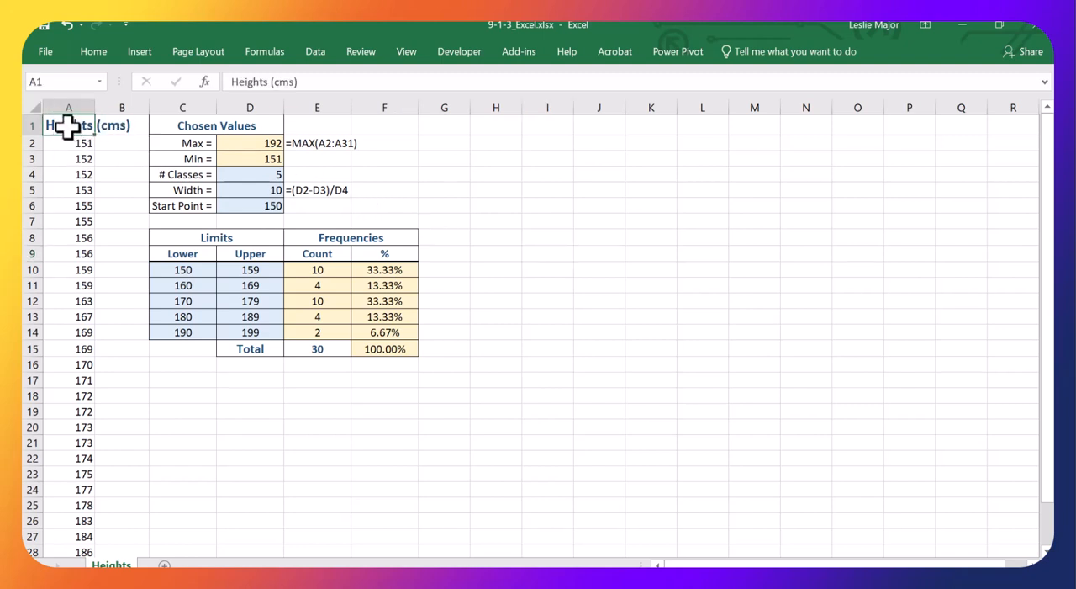
{"action": "scroll", "scroll_direction": "down", "scroll_amount": 3}
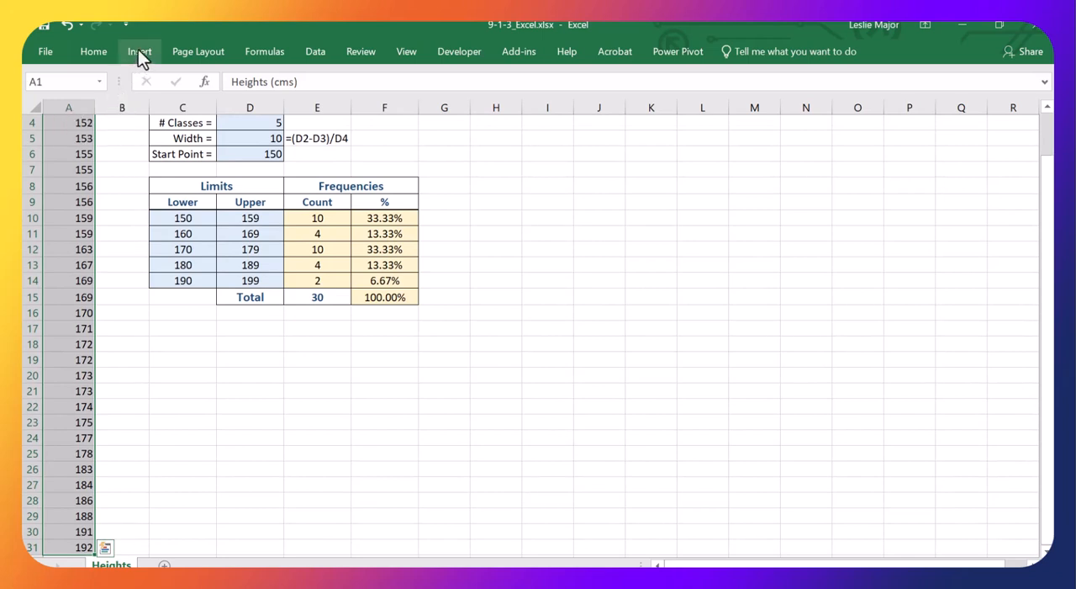
Insert a PivotTable from Heights!$A$1:$A$31 onto a new worksheet.
{"action": "left_click", "coordinate": [140, 51]}
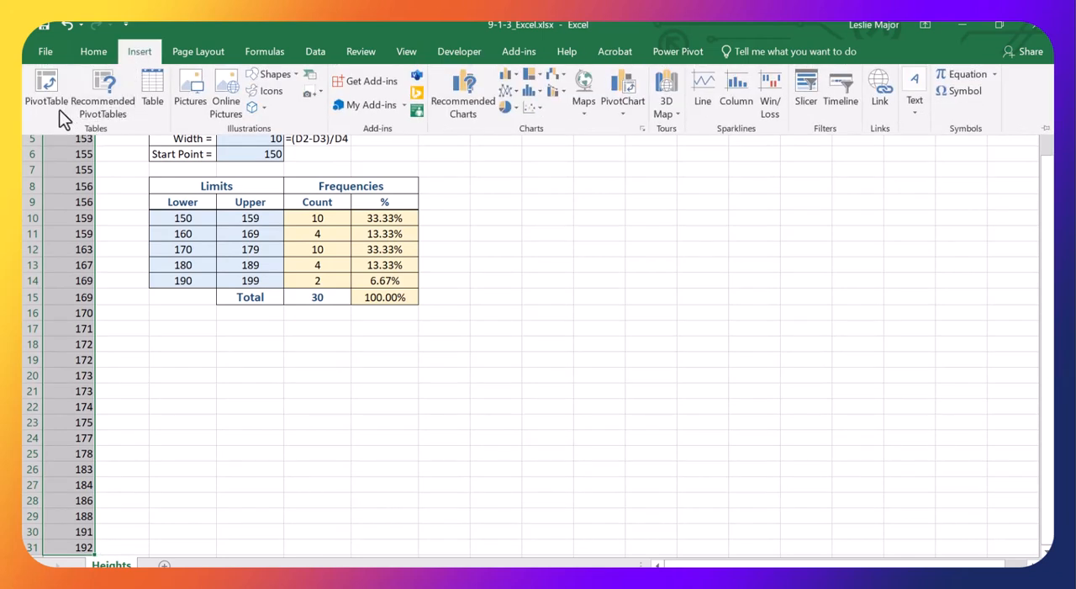
{"action": "left_click", "coordinate": [37, 91]}
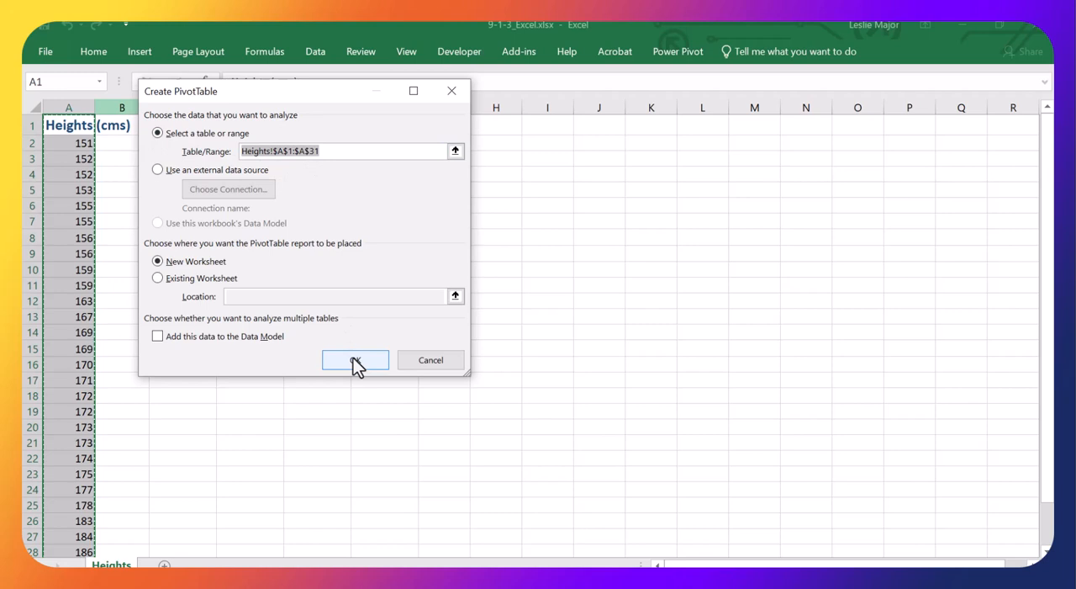
{"action": "left_click", "coordinate": [355, 360]}
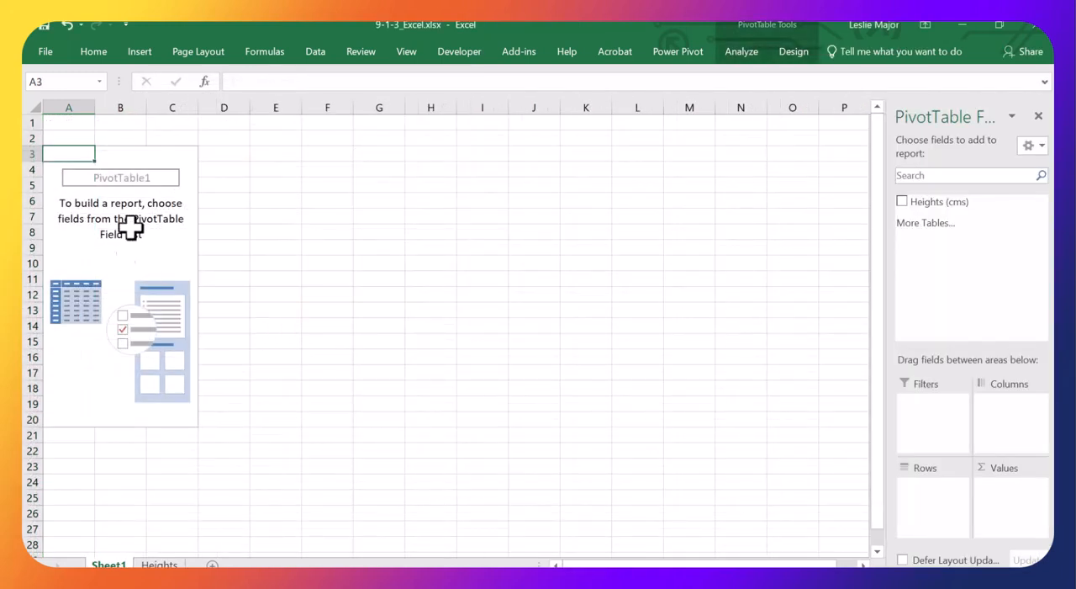
Rename the sheet PivotTable and place Heights (cms) in Rows and twice in Values.
{"action": "right_click", "coordinate": [108, 564]}
{"action": "type", "text": "PivotTable"}
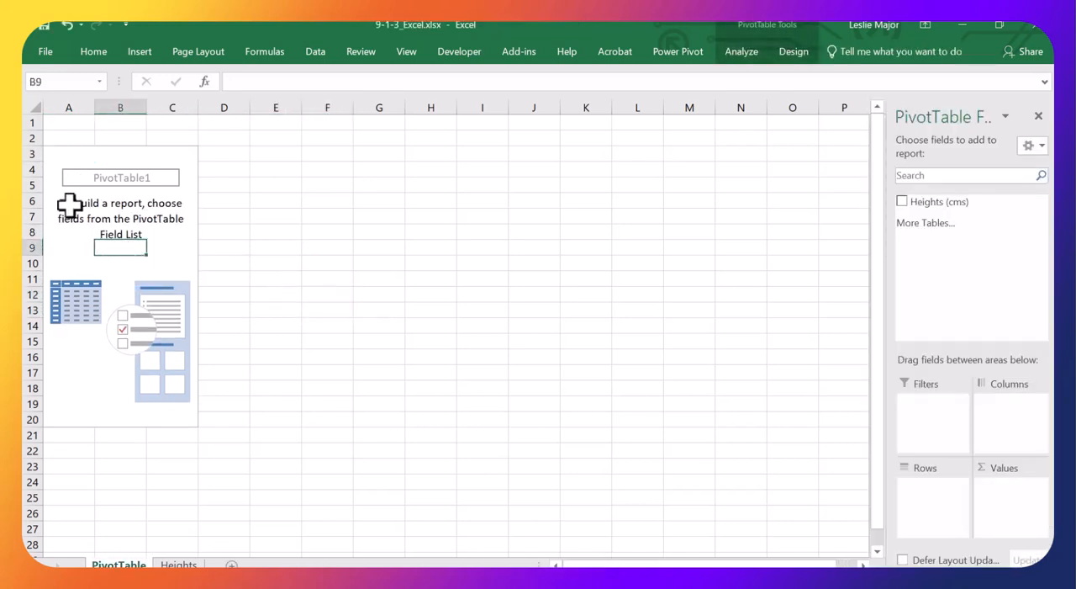
{"action": "mouse_move", "coordinate": [925, 201]}
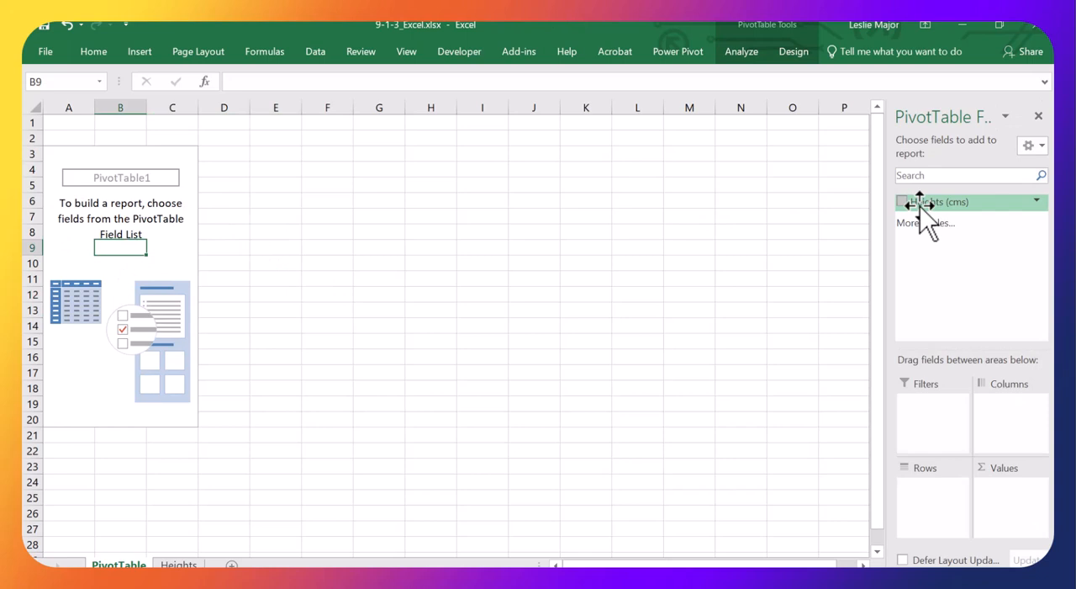
{"action": "left_click_drag", "start_coordinate": [933, 202], "coordinate": [922, 488]}
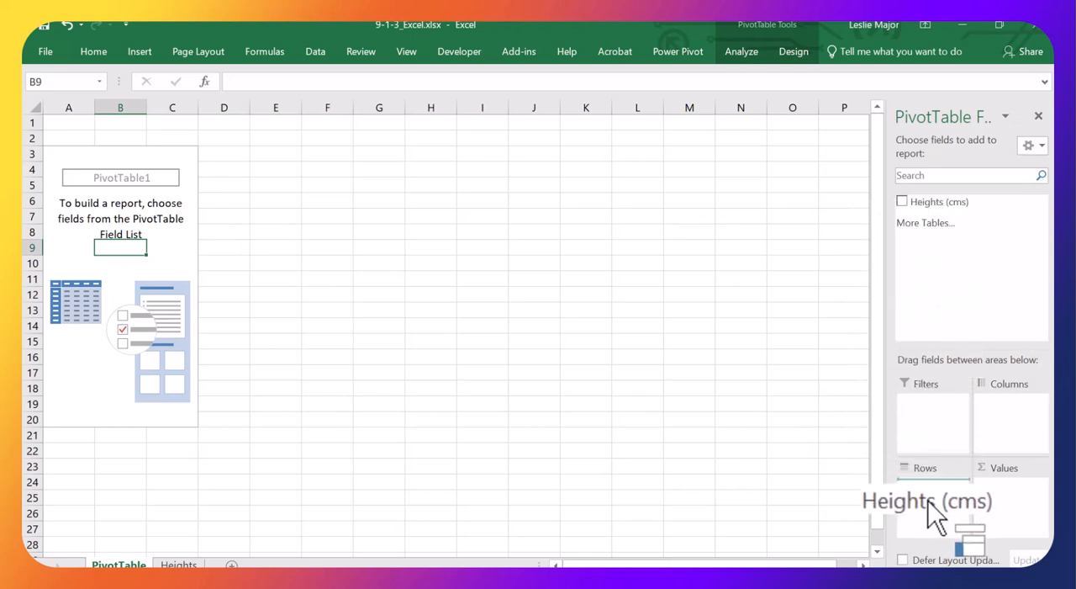
{"action": "left_click", "coordinate": [902, 201]}
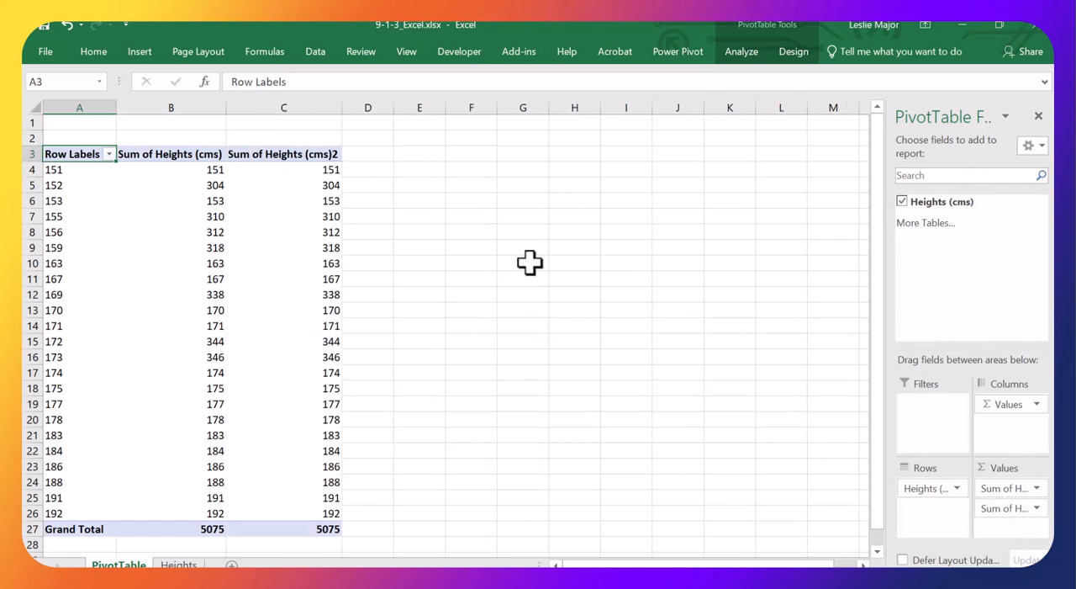
{"action": "mouse_move", "coordinate": [508, 257]}
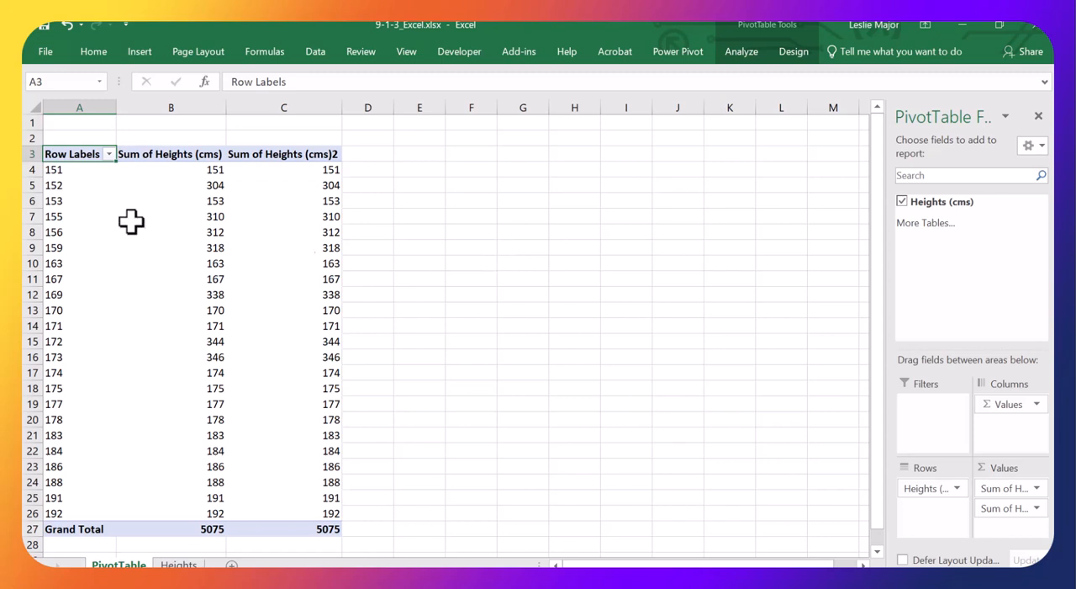
{"action": "mouse_move", "coordinate": [47, 200]}
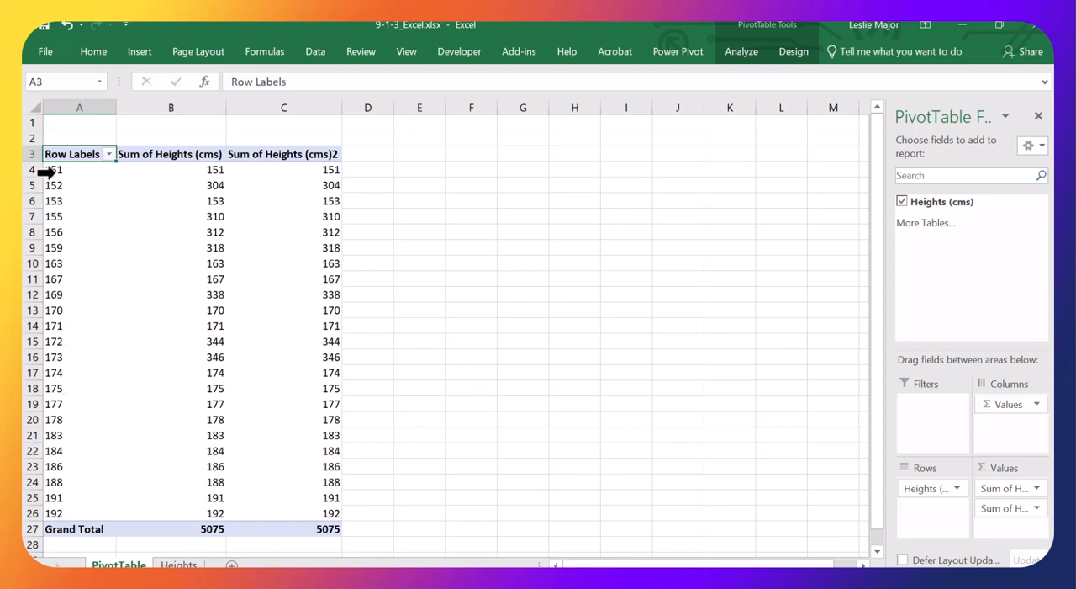
{"action": "mouse_move", "coordinate": [47, 185]}
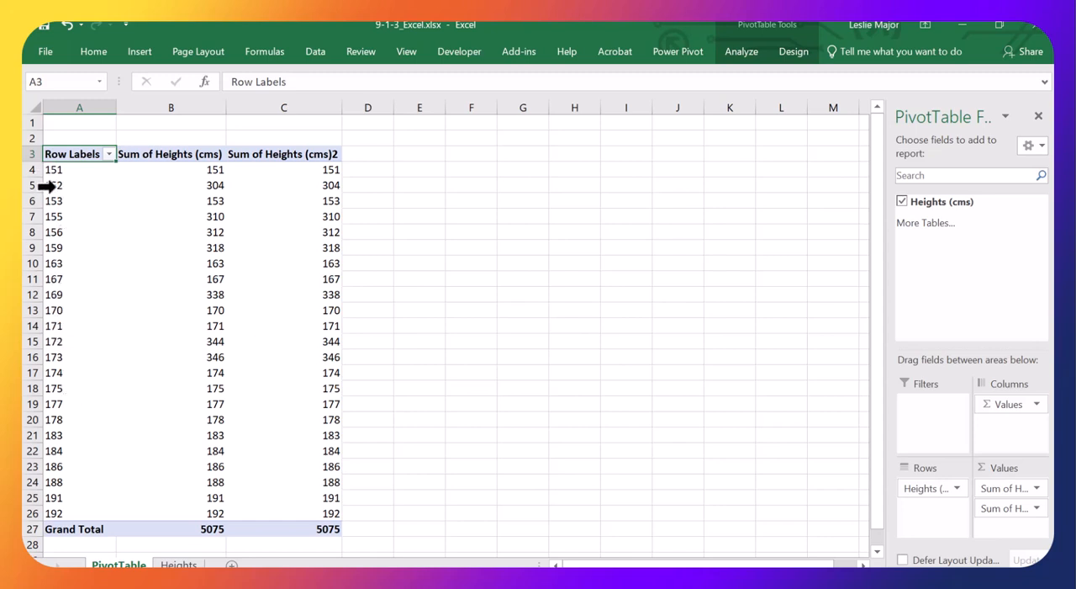
Group the row labels by 10 starting at 150, ending at 192, giving bins 150-159 to 190-199.
{"action": "right_click", "coordinate": [54, 184]}
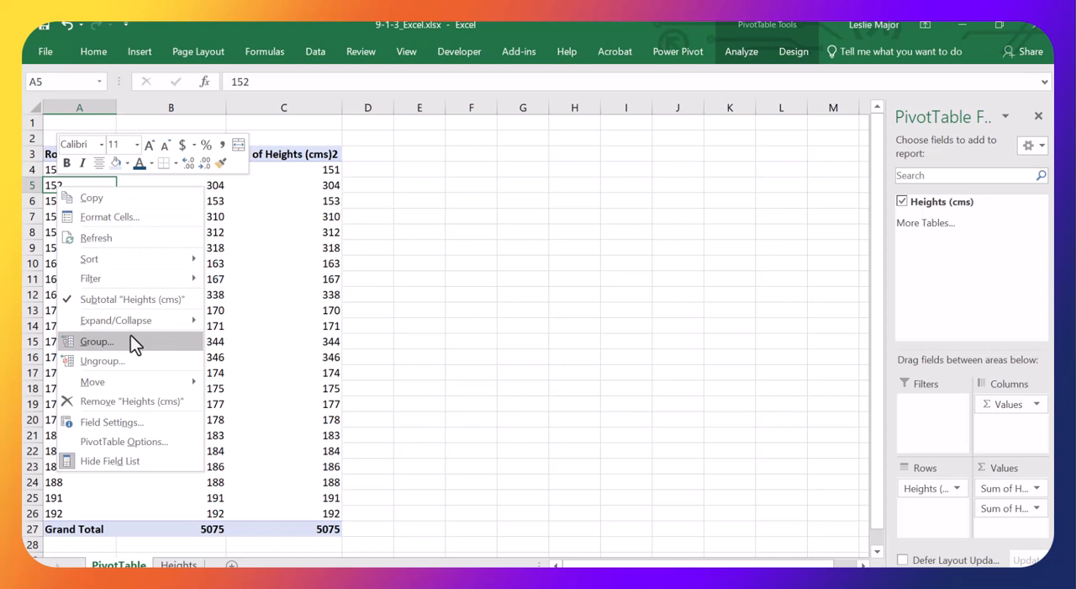
{"action": "left_click", "coordinate": [98, 342]}
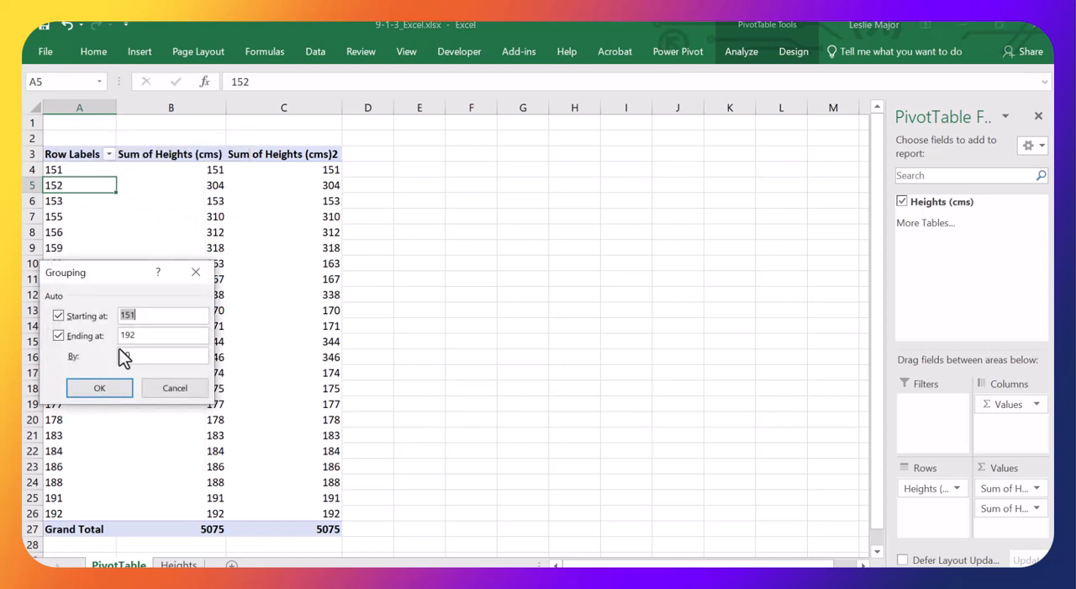
{"action": "type", "text": "10"}
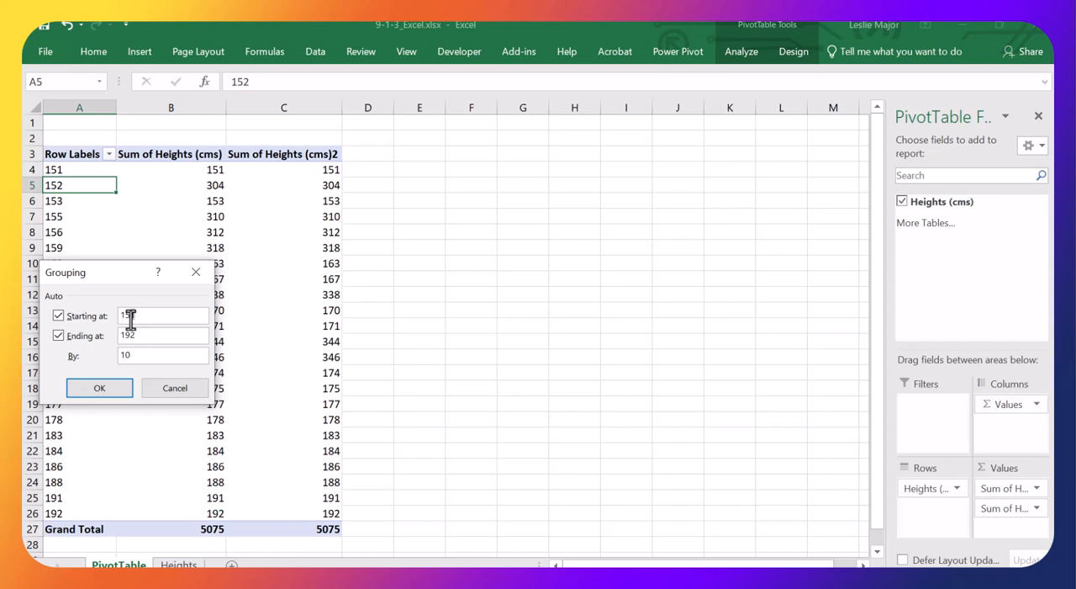
{"action": "left_click", "coordinate": [57, 316]}
{"action": "type", "text": "150"}
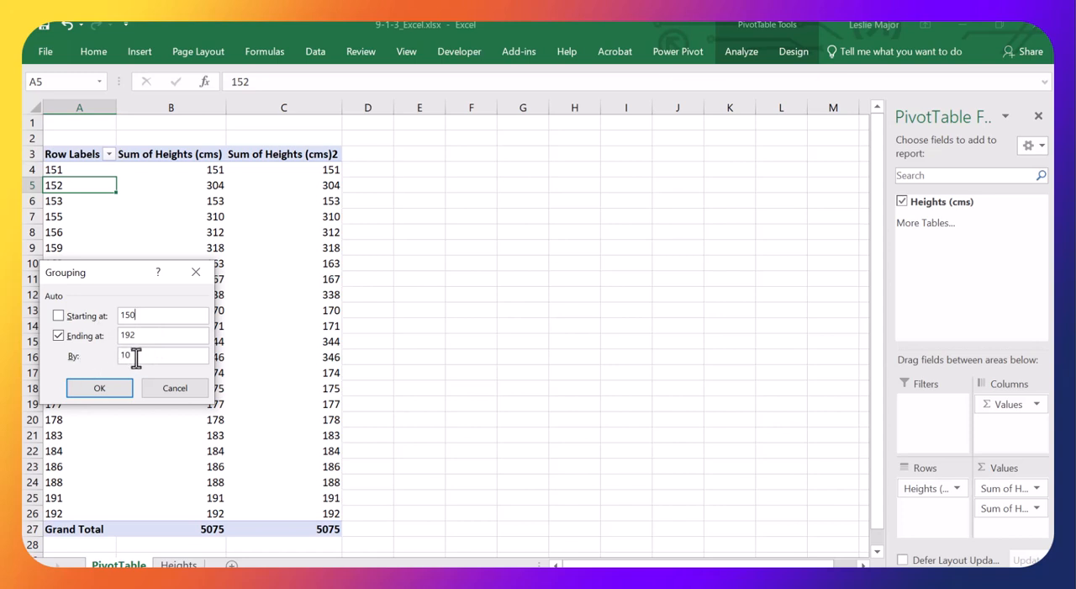
{"action": "mouse_move", "coordinate": [81, 351]}
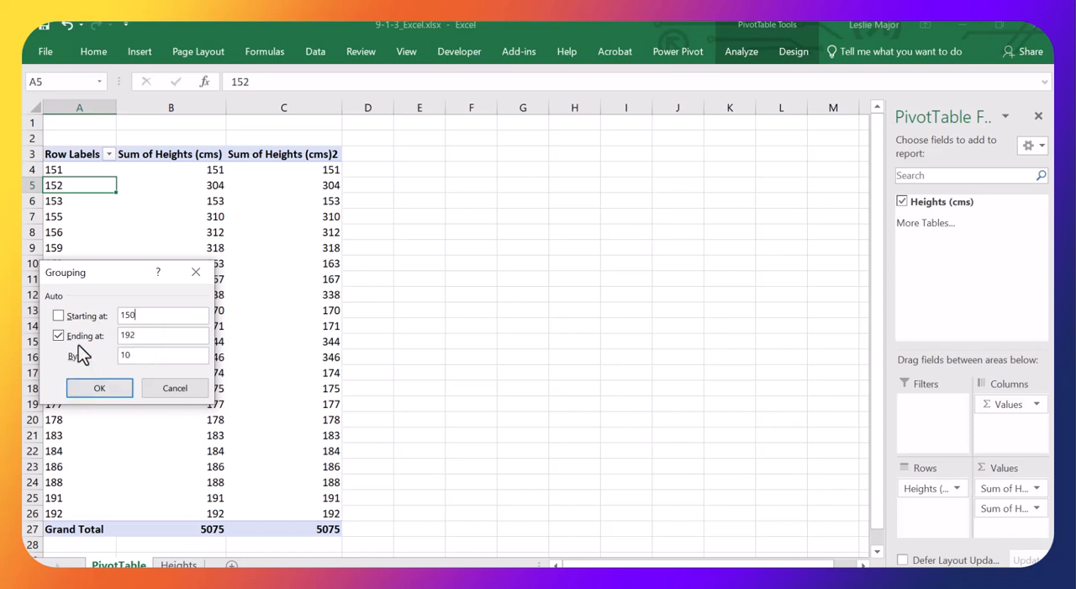
{"action": "left_click", "coordinate": [58, 314]}
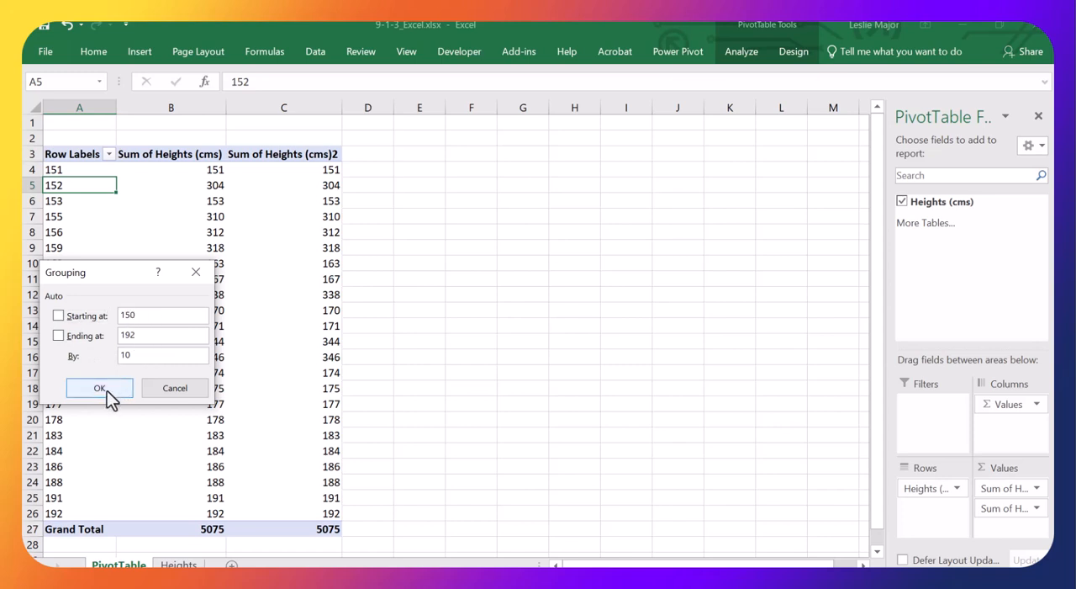
{"action": "left_click", "coordinate": [99, 387]}
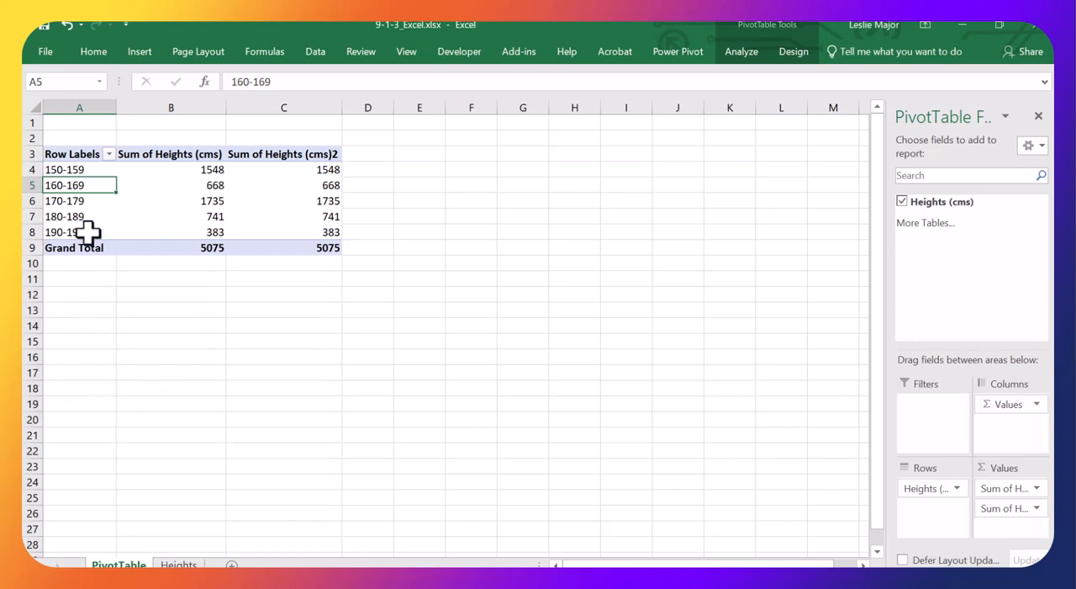
{"action": "mouse_move", "coordinate": [75, 168]}
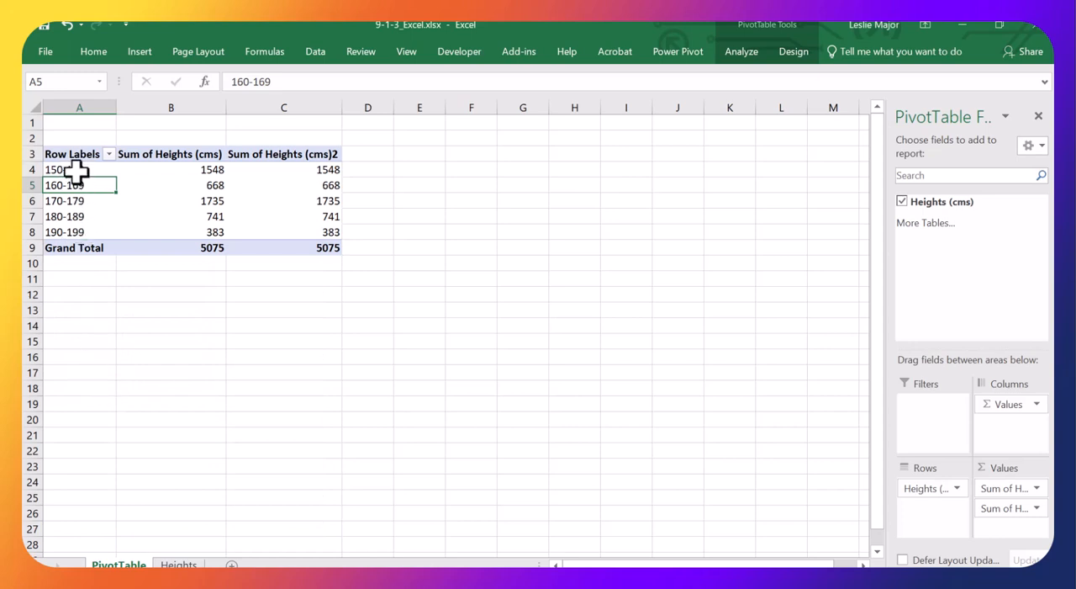
{"action": "mouse_move", "coordinate": [458, 239]}
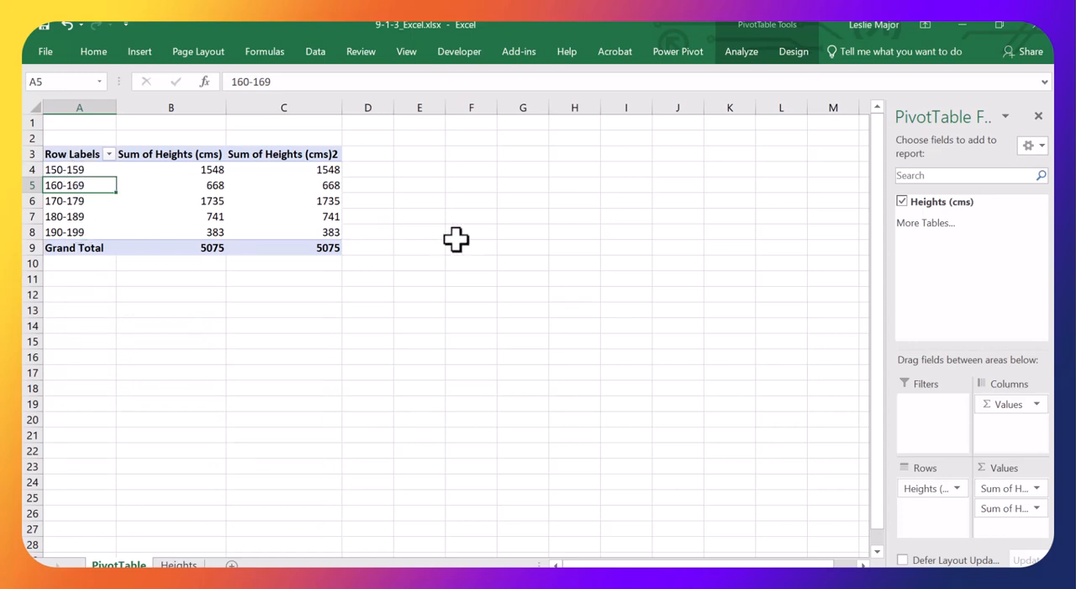
{"action": "left_click", "coordinate": [171, 153]}
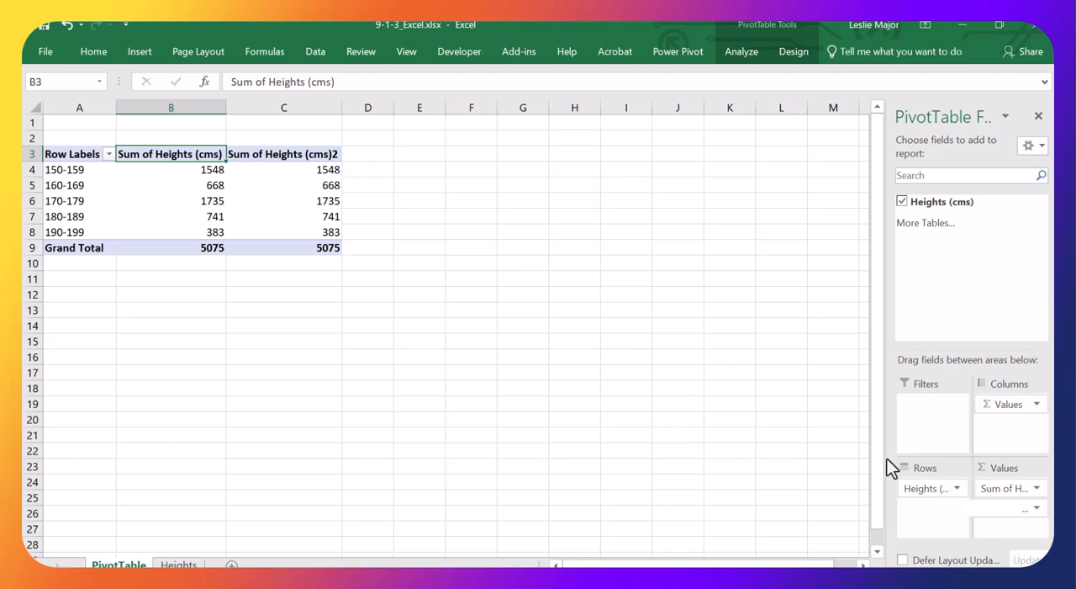
Summarise the first Sum of Heights column as Count via Value Field Settings.
{"action": "right_click", "coordinate": [171, 168]}
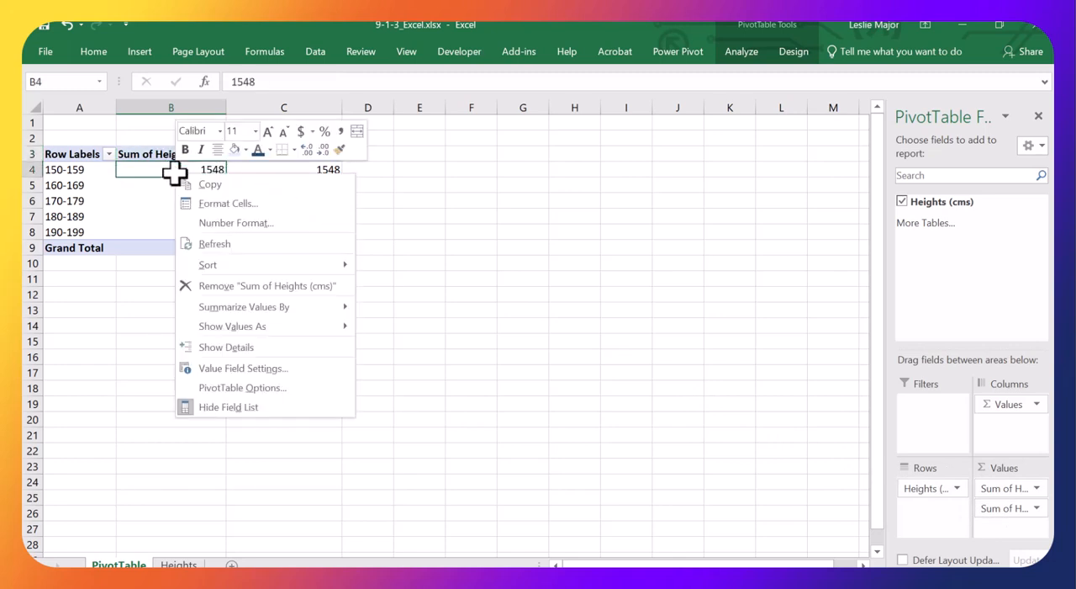
{"action": "mouse_move", "coordinate": [242, 368]}
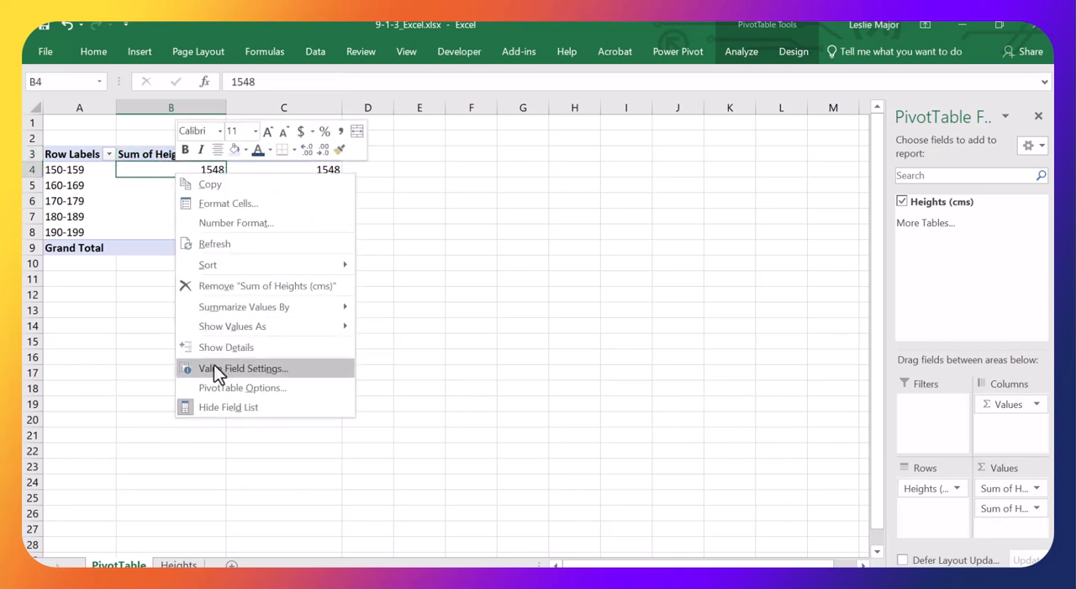
{"action": "mouse_move", "coordinate": [217, 377]}
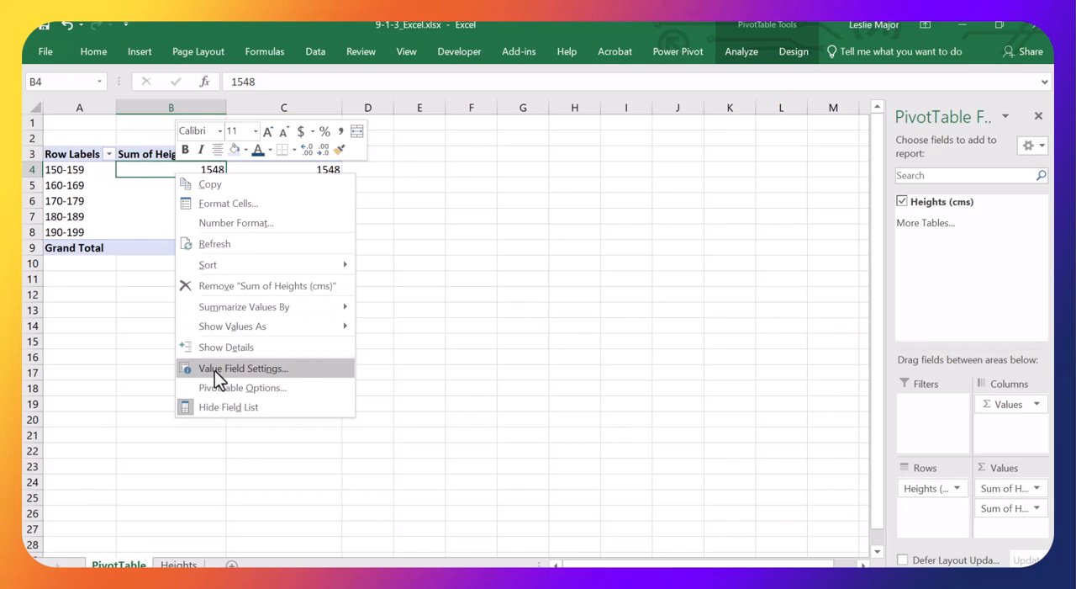
{"action": "left_click", "coordinate": [243, 368]}
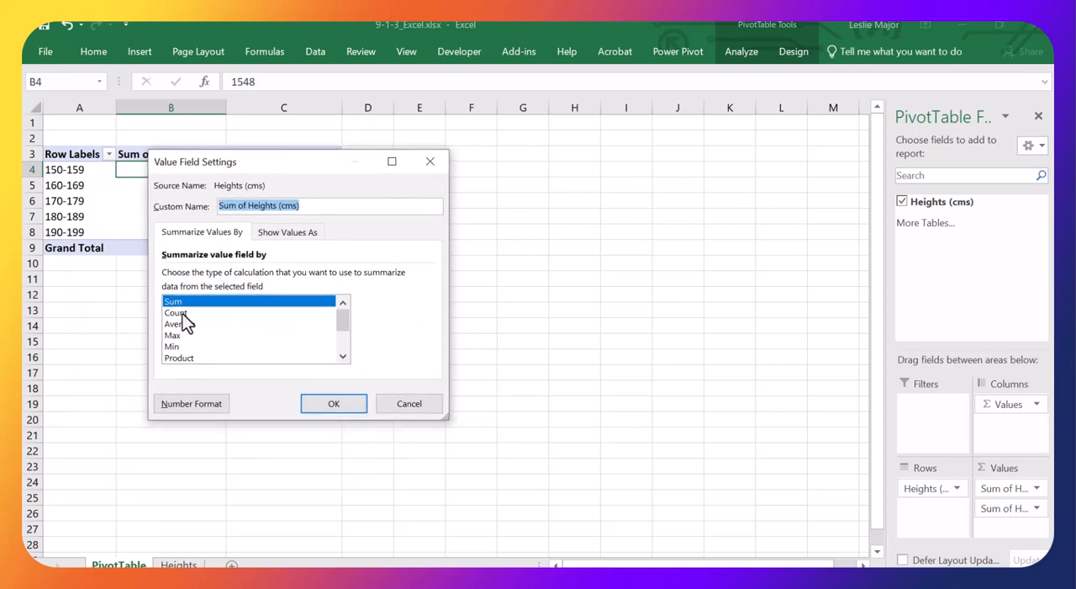
{"action": "left_click", "coordinate": [174, 312]}
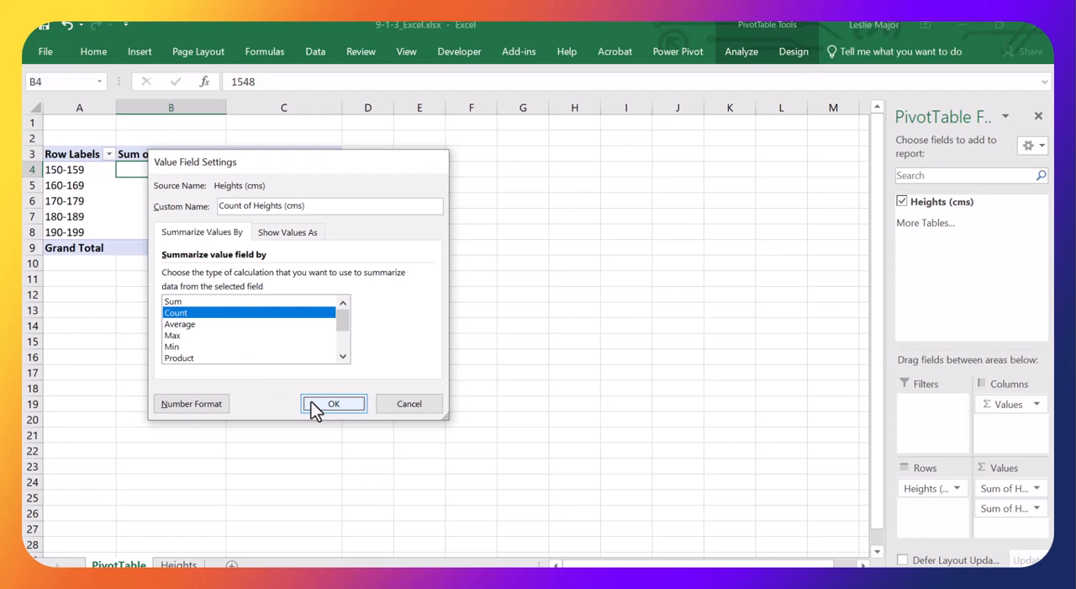
{"action": "left_click", "coordinate": [333, 404]}
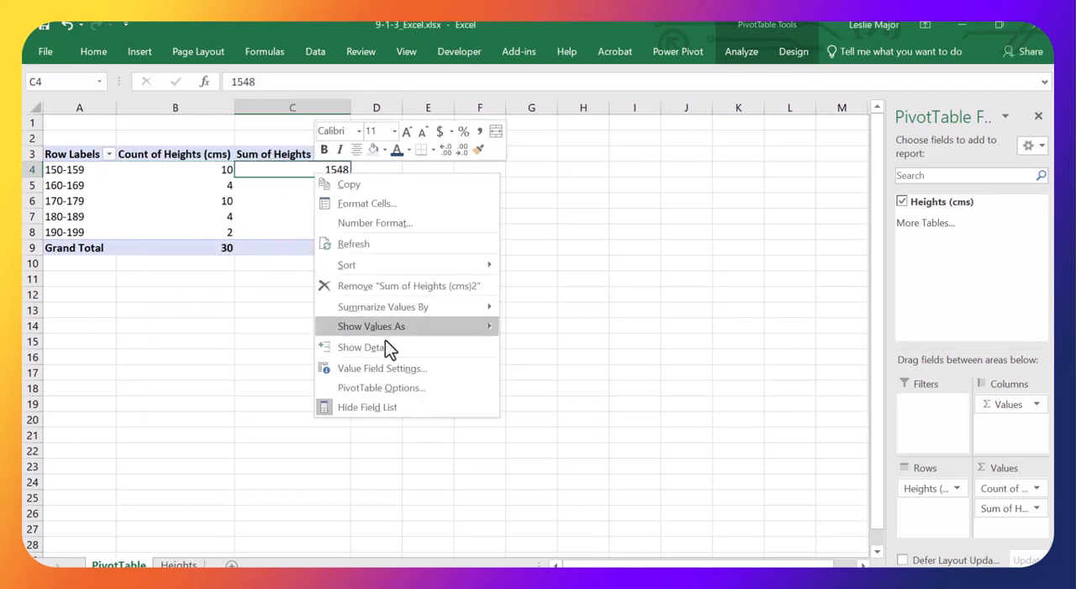
Set Sum of Heights (cms)2 to Count shown as % of Grand Total.
{"action": "left_click", "coordinate": [381, 369]}
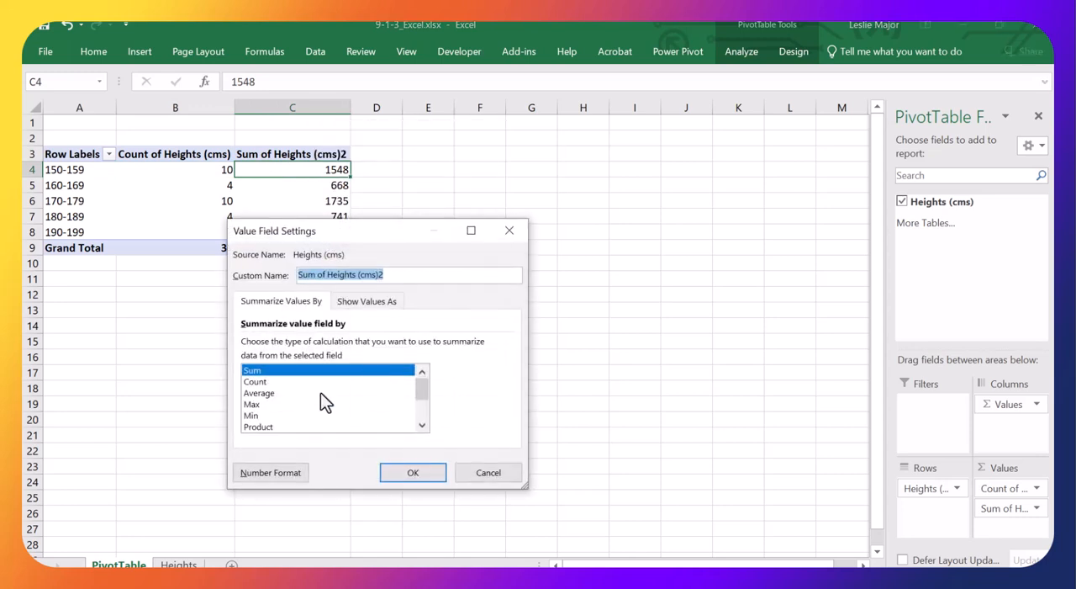
{"action": "left_click", "coordinate": [255, 380]}
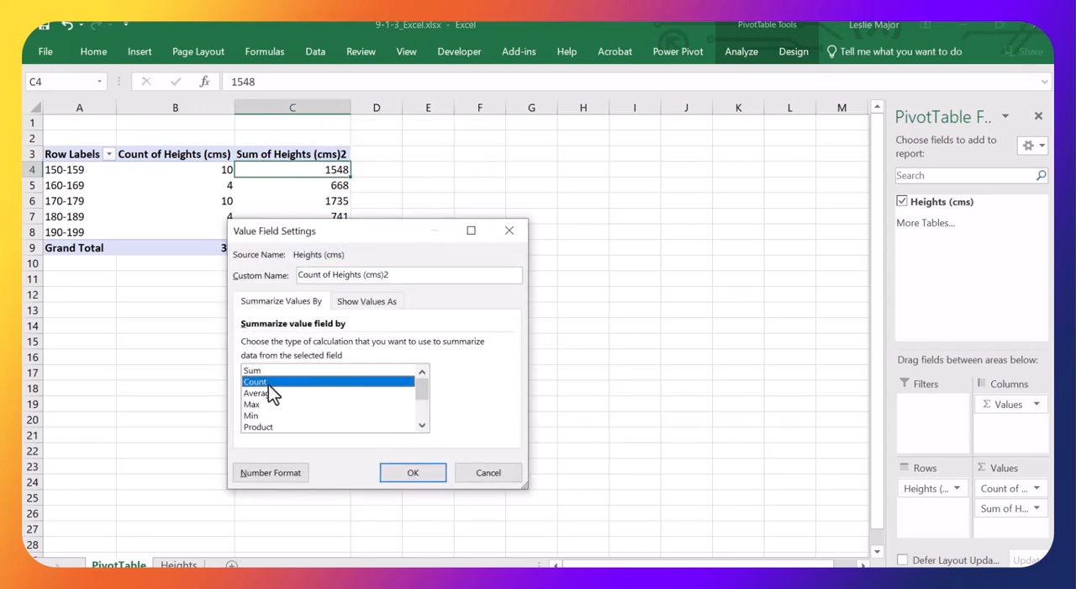
{"action": "mouse_move", "coordinate": [340, 306]}
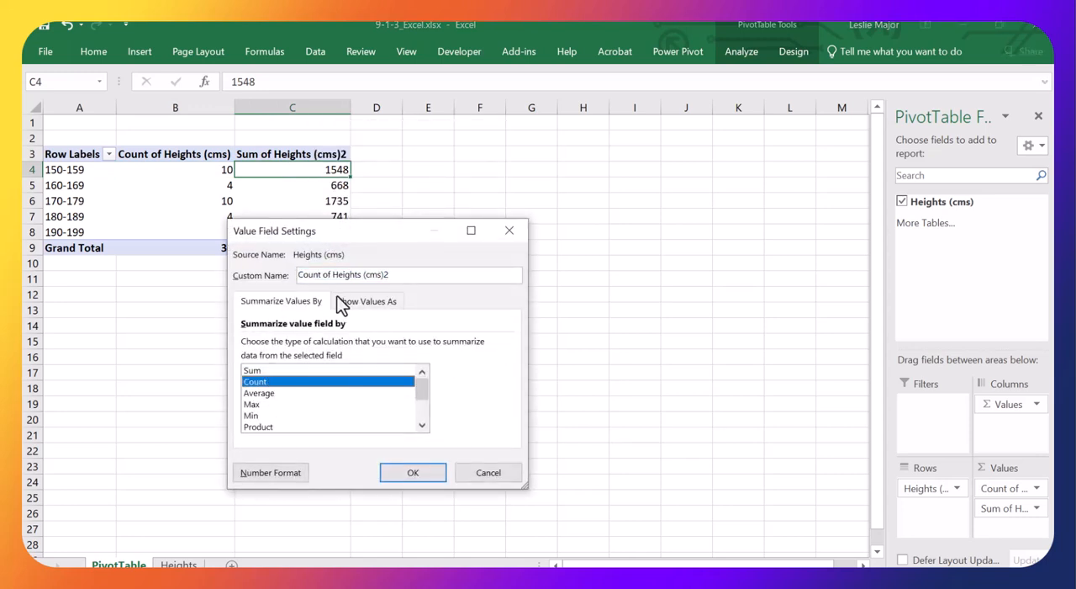
{"action": "left_click", "coordinate": [367, 300]}
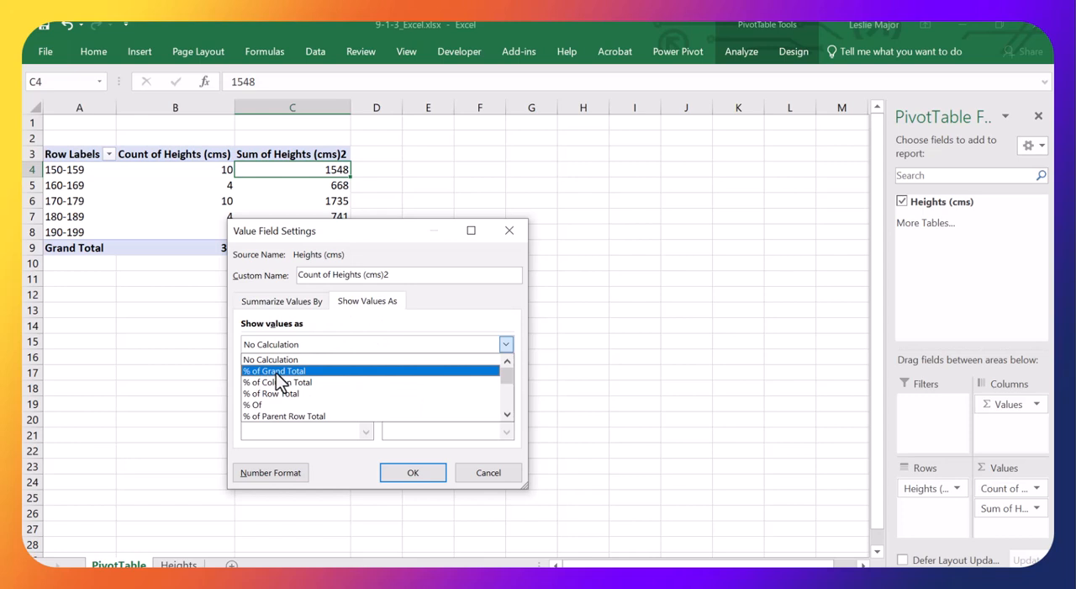
{"action": "left_click", "coordinate": [274, 370]}
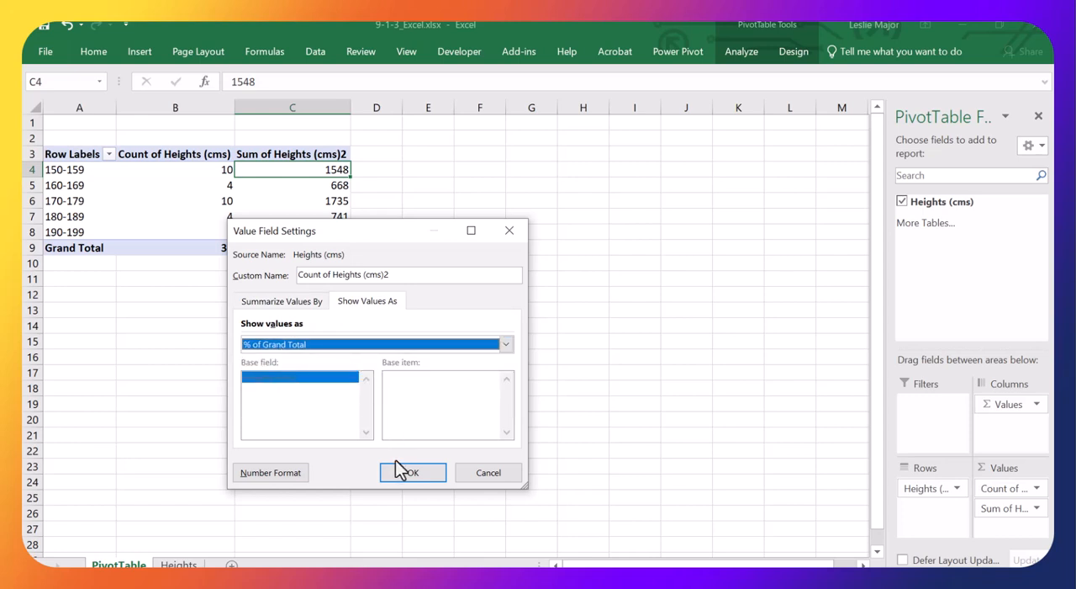
{"action": "left_click", "coordinate": [412, 471]}
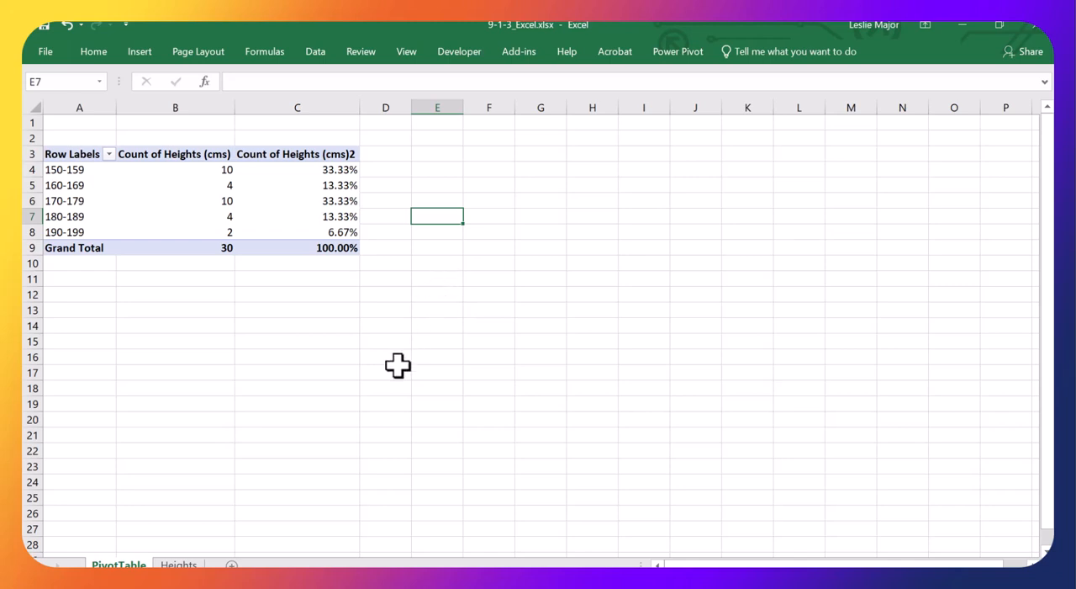
{"action": "mouse_move", "coordinate": [201, 383]}
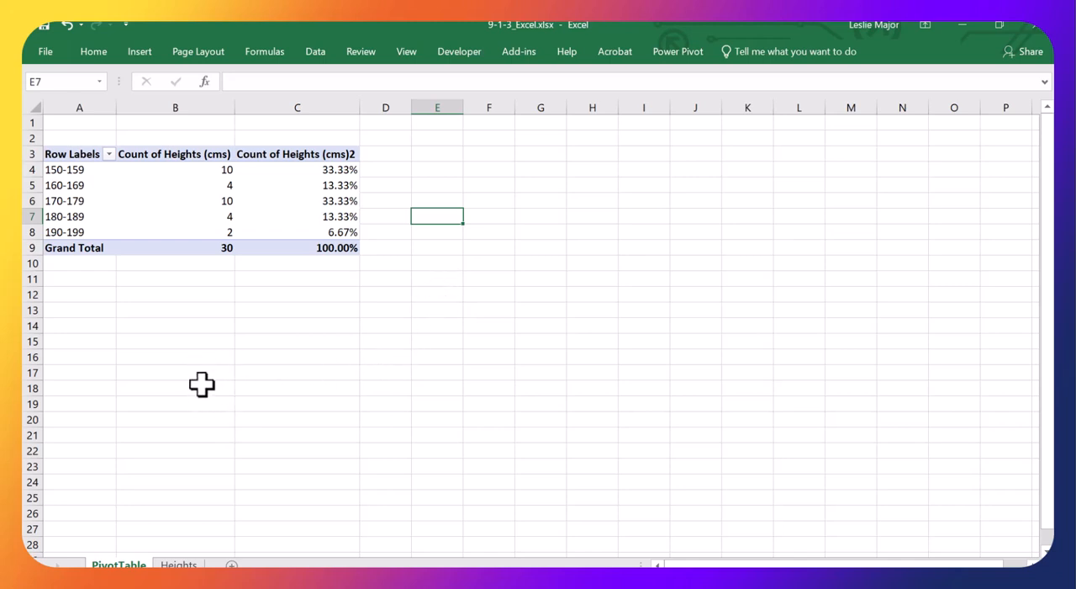
{"action": "mouse_move", "coordinate": [59, 175]}
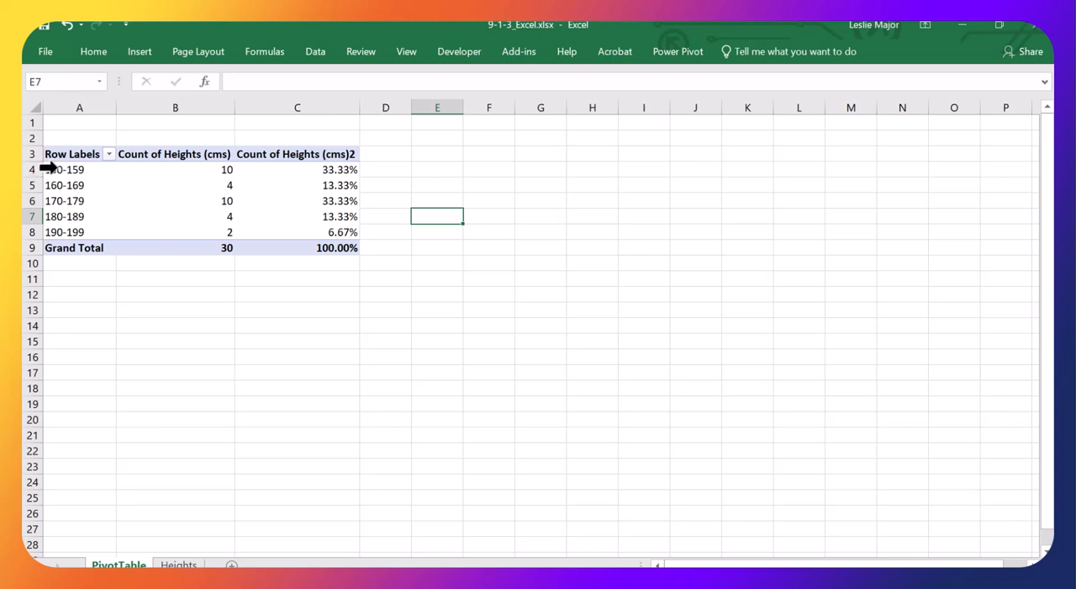
{"action": "mouse_move", "coordinate": [77, 216]}
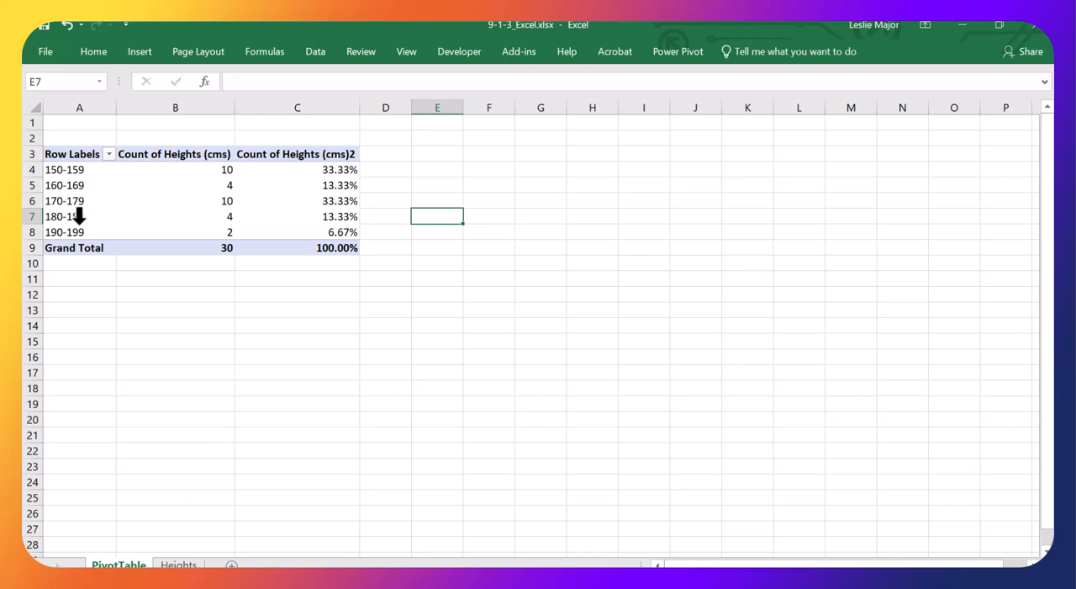
{"action": "mouse_move", "coordinate": [155, 464]}
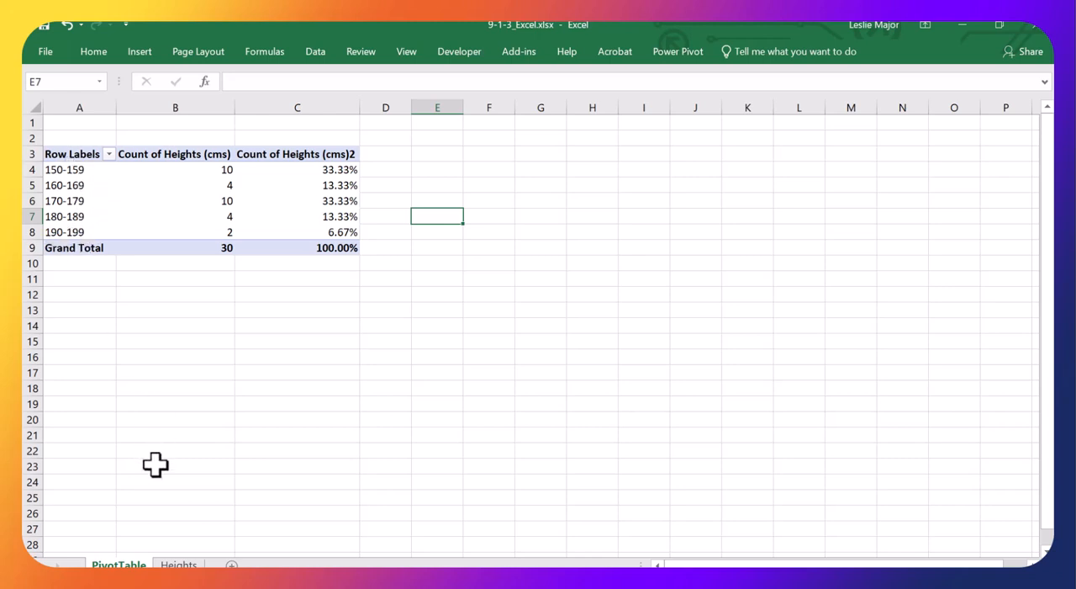
{"action": "left_click", "coordinate": [178, 564]}
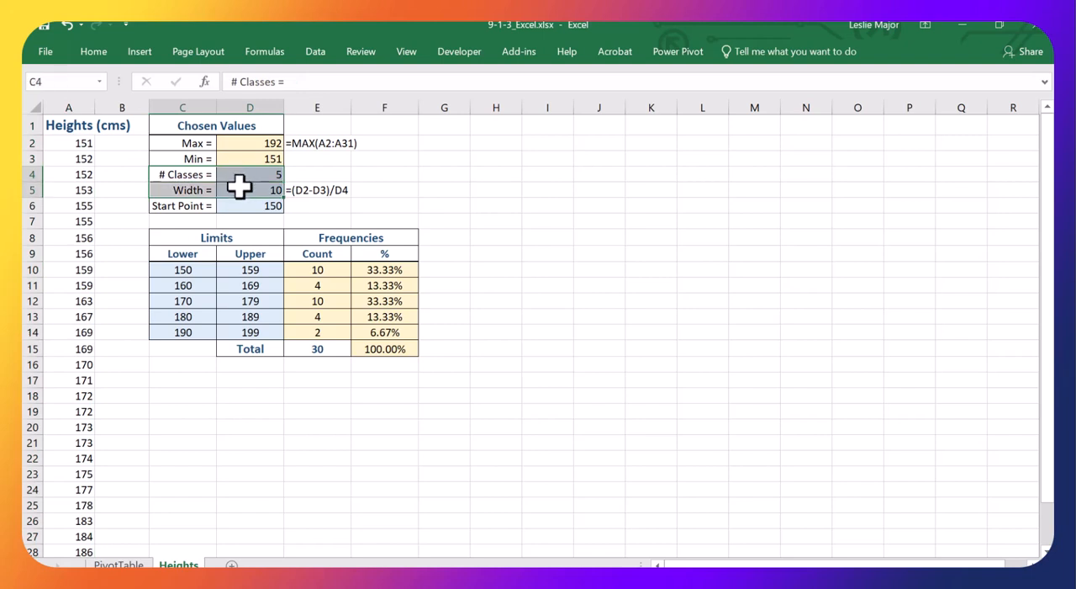
{"action": "left_click", "coordinate": [496, 220]}
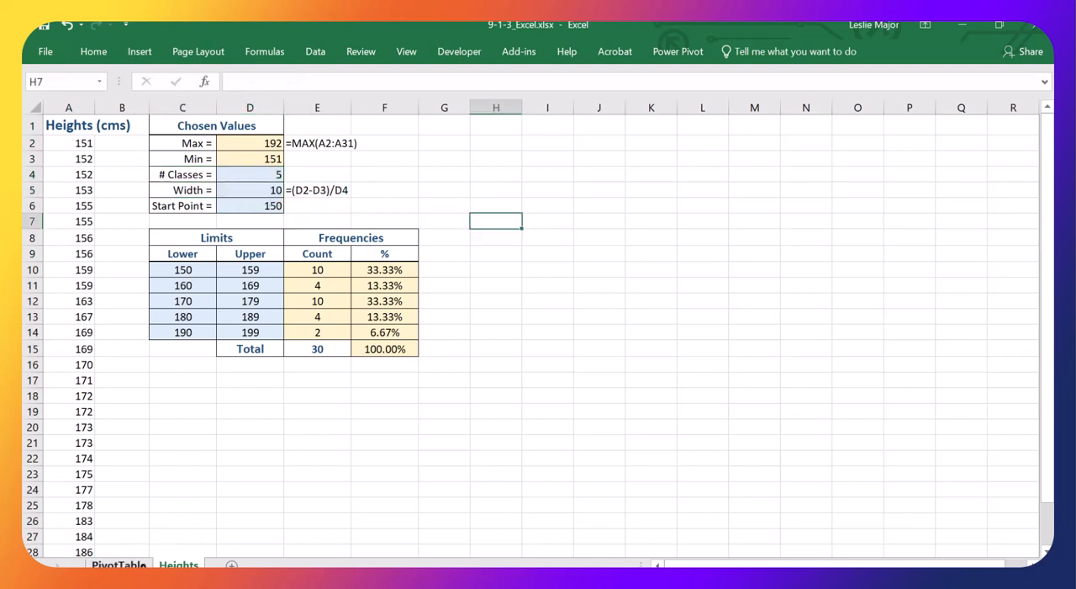
{"action": "left_click", "coordinate": [117, 563]}
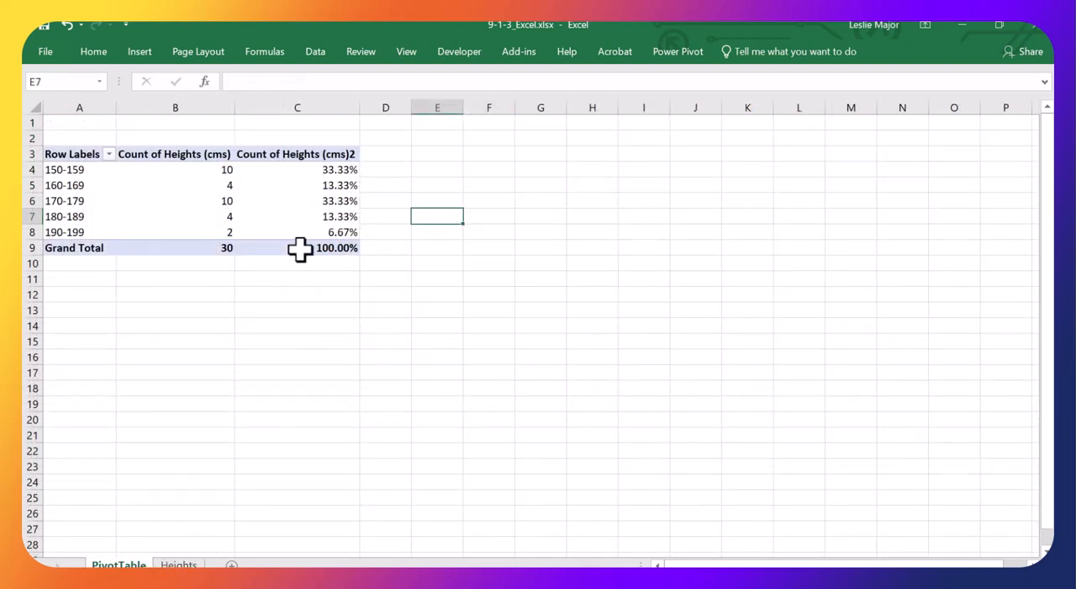
{"action": "mouse_move", "coordinate": [168, 161]}
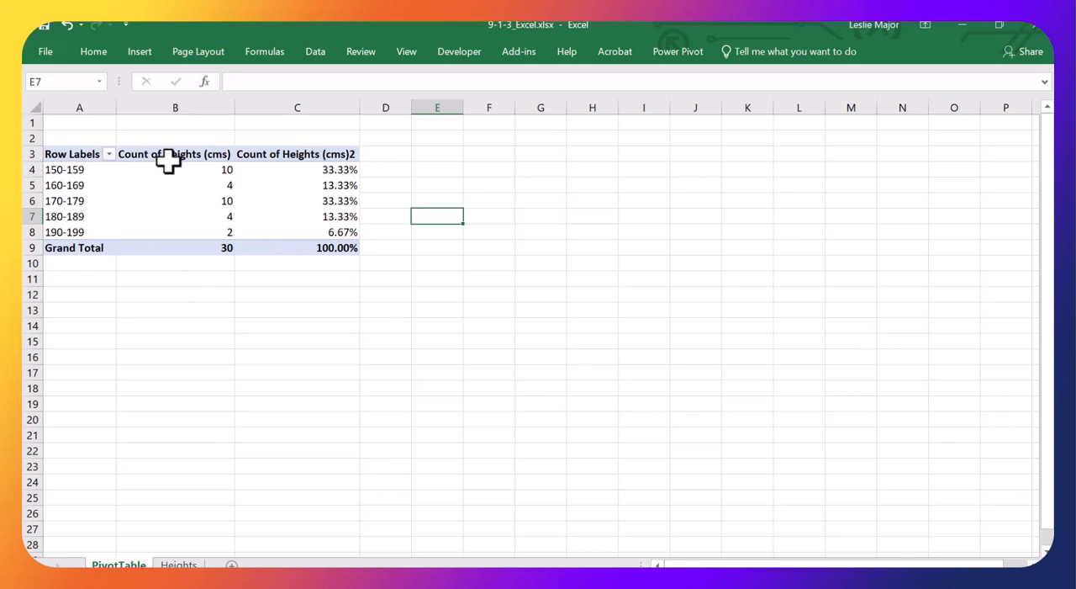
Check a percentage cell, select the 160-169 bin label and show the PivotTable Analyze tools.
{"action": "left_click", "coordinate": [296, 168]}
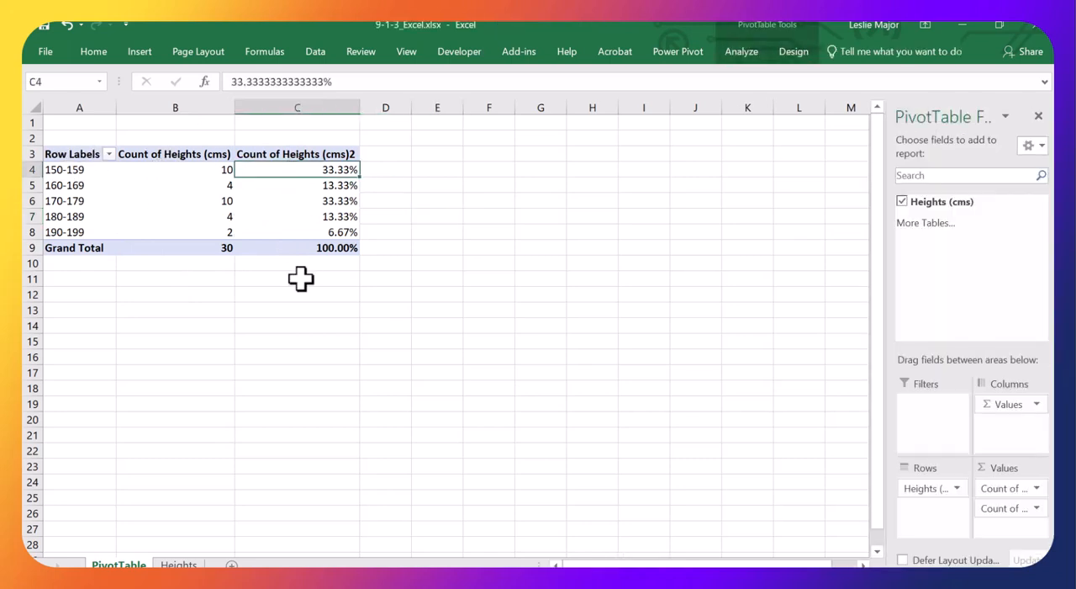
{"action": "mouse_move", "coordinate": [266, 269]}
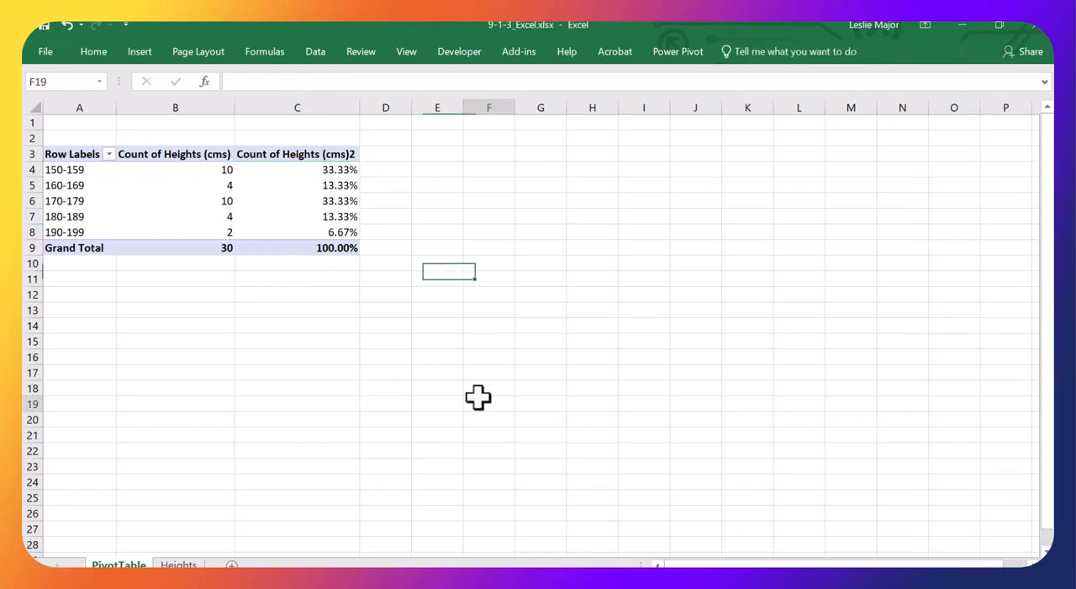
{"action": "left_click", "coordinate": [175, 451]}
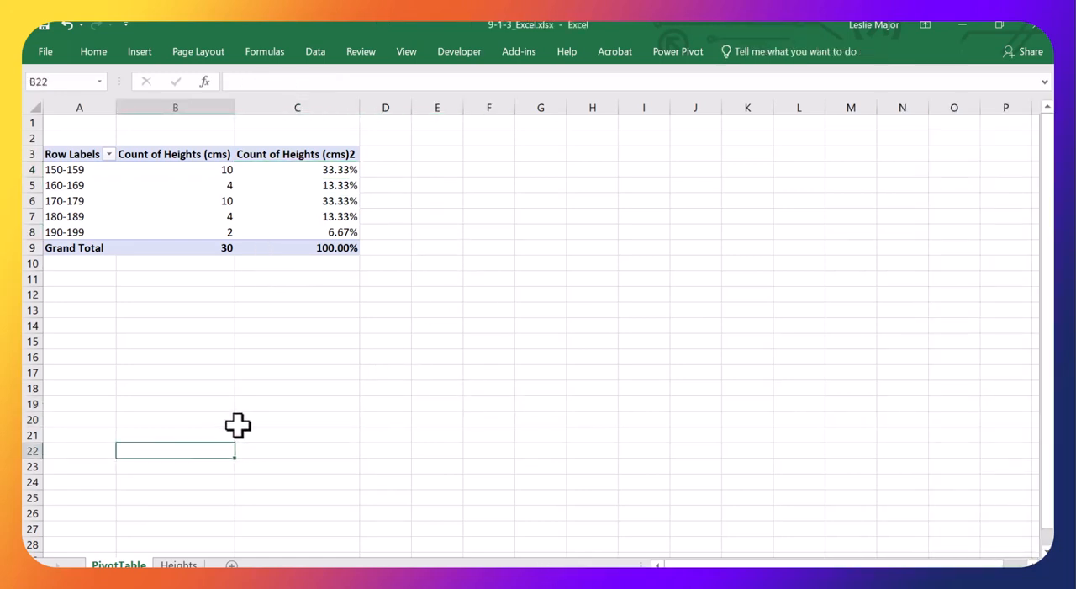
{"action": "mouse_move", "coordinate": [693, 414]}
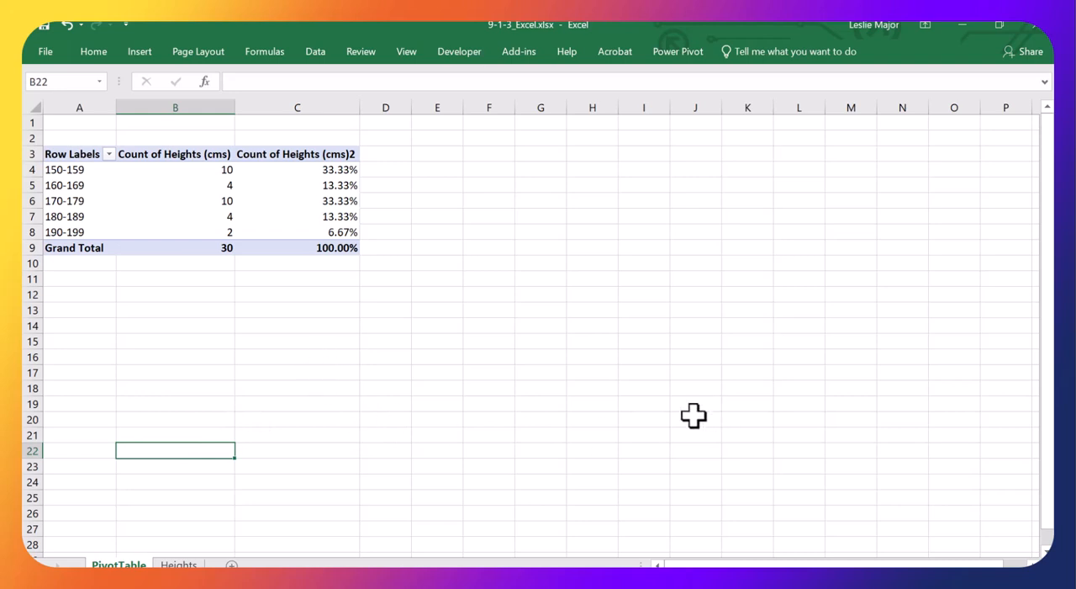
{"action": "mouse_move", "coordinate": [54, 191]}
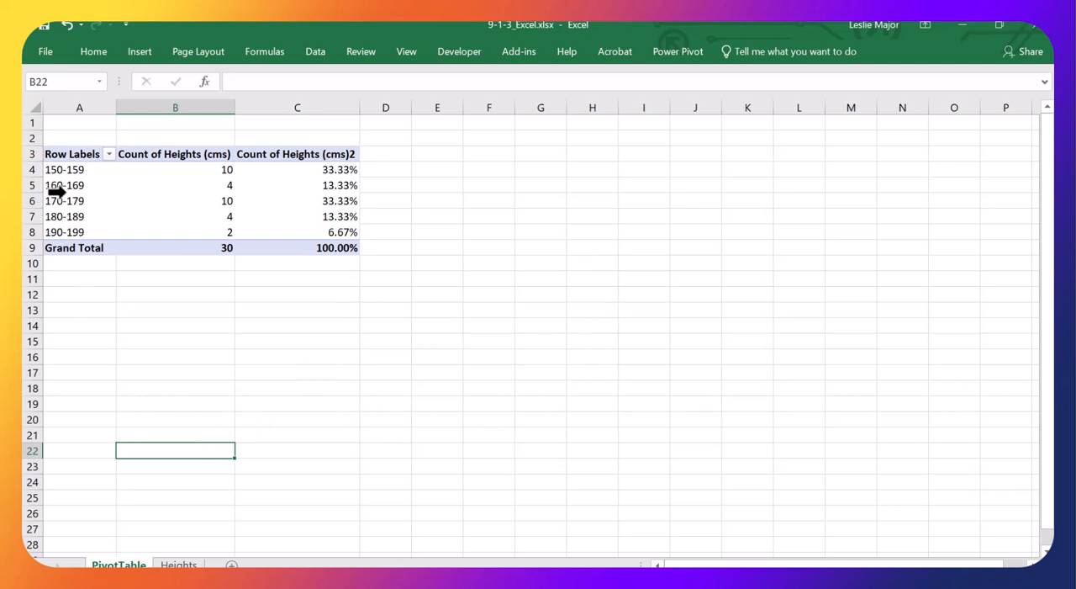
{"action": "left_click", "coordinate": [64, 183]}
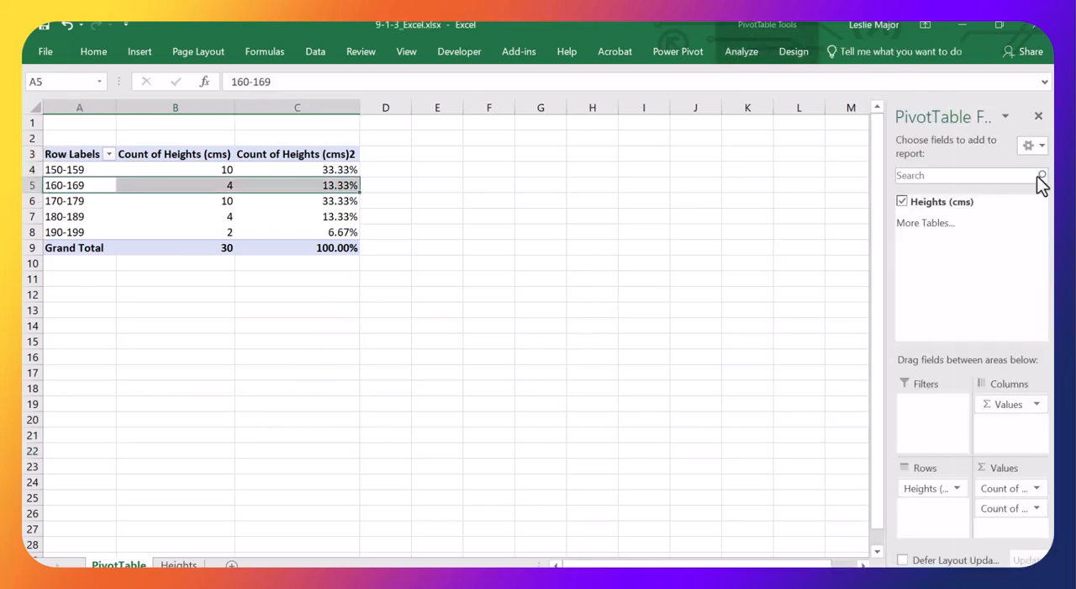
{"action": "mouse_move", "coordinate": [830, 363]}
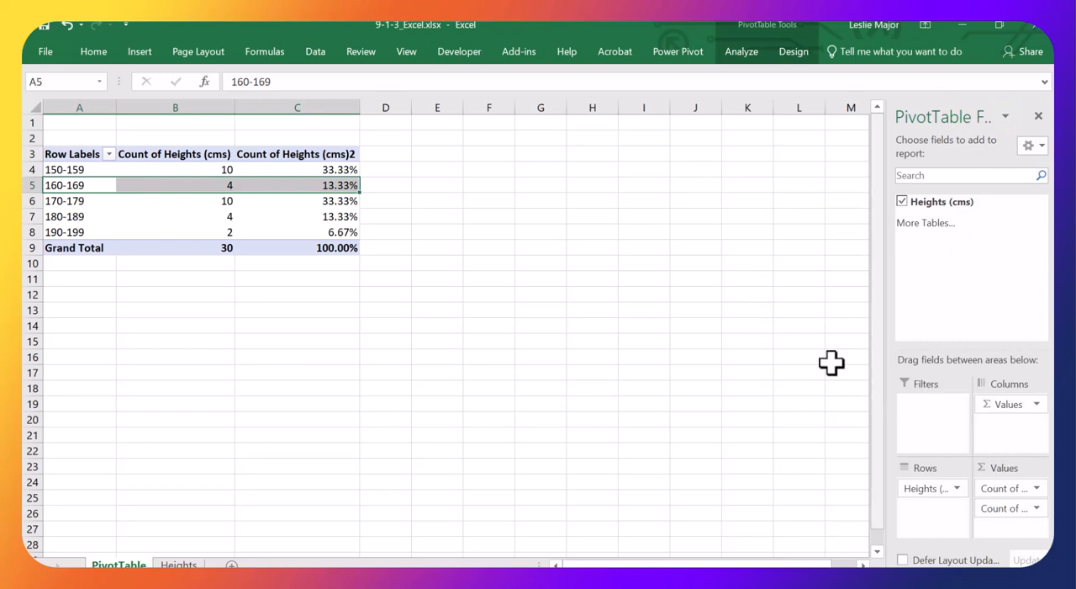
{"action": "left_click", "coordinate": [740, 51]}
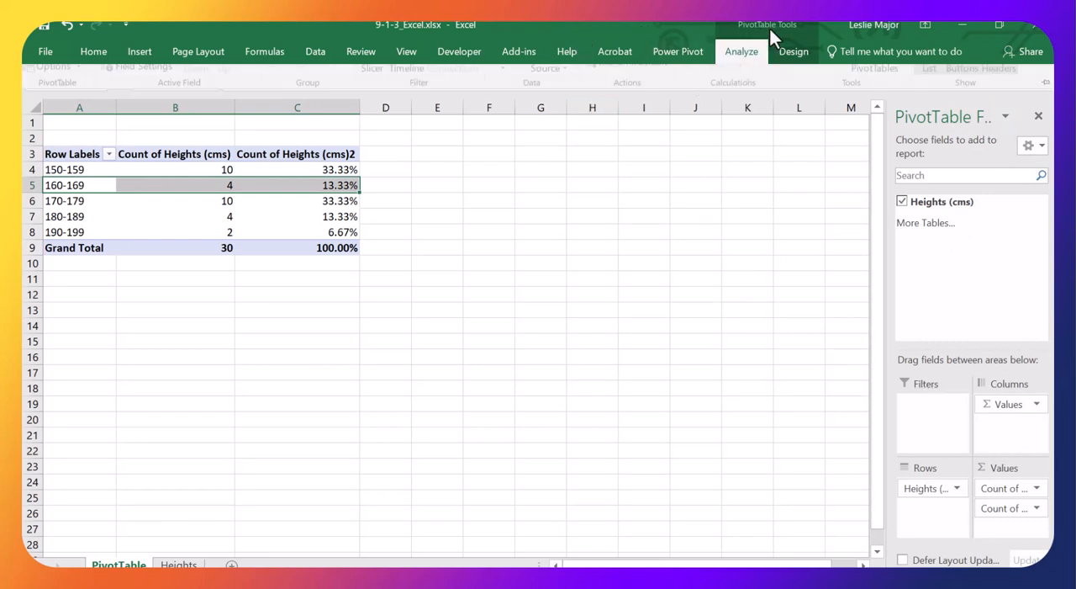